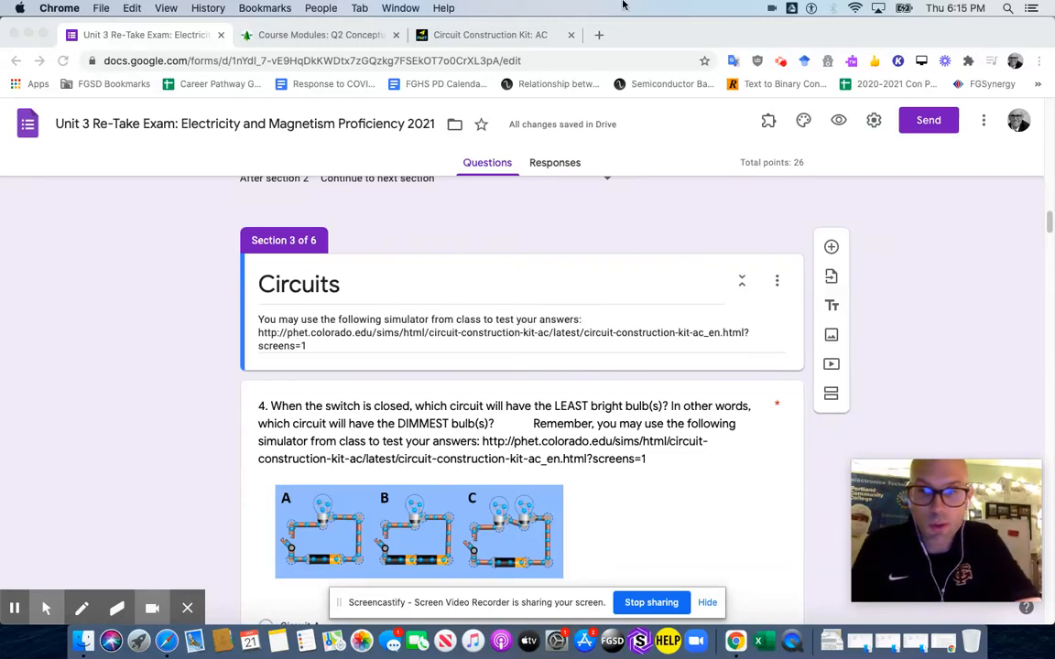
mouse_move(609, 267)
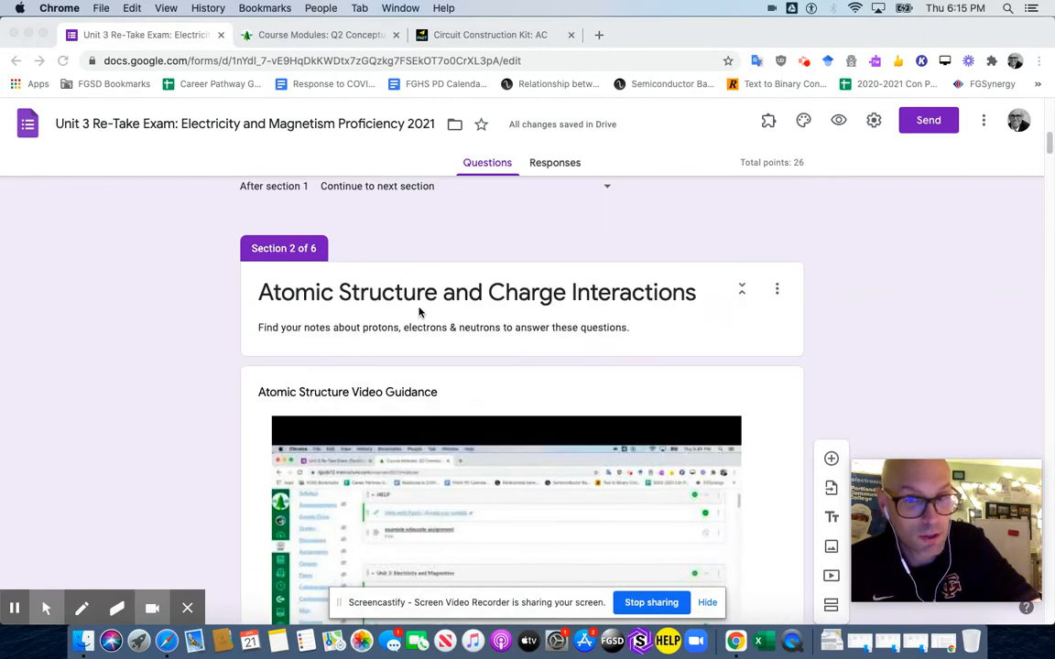
- Scroll down through the exam form to the circuit questions before the simulator demo
scroll("down", 3)
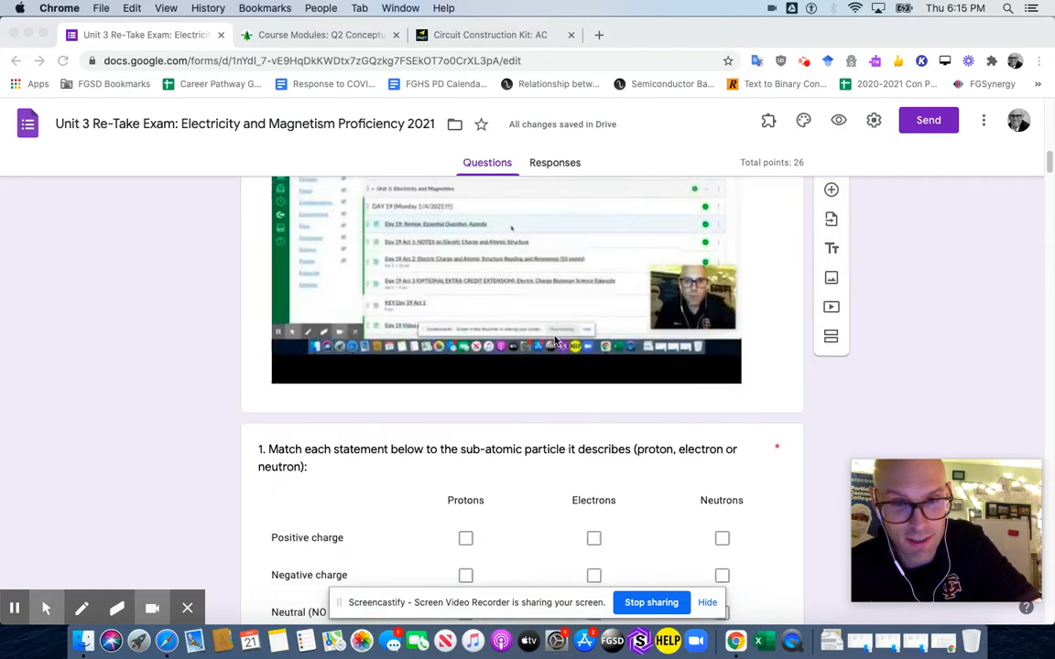
scroll("down", 3)
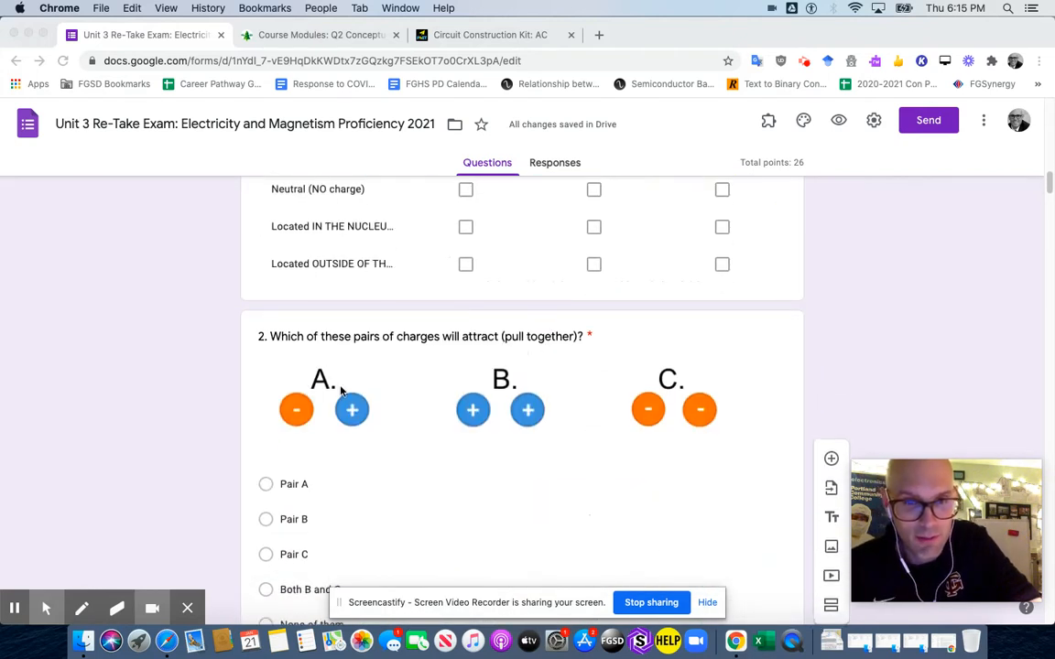
scroll("down", 3)
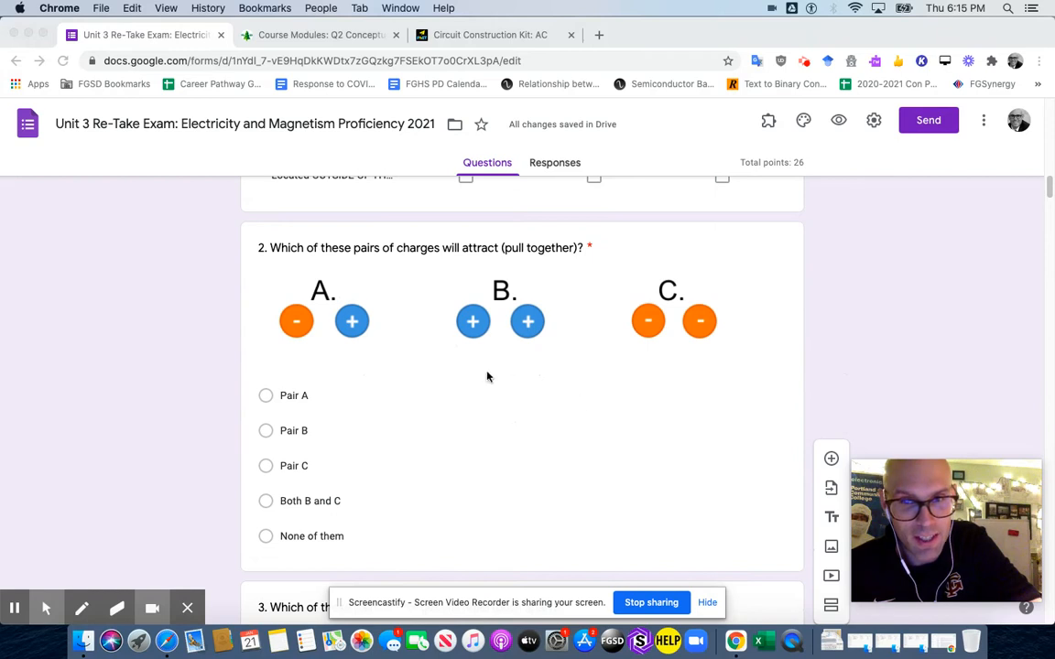
scroll("down", 3)
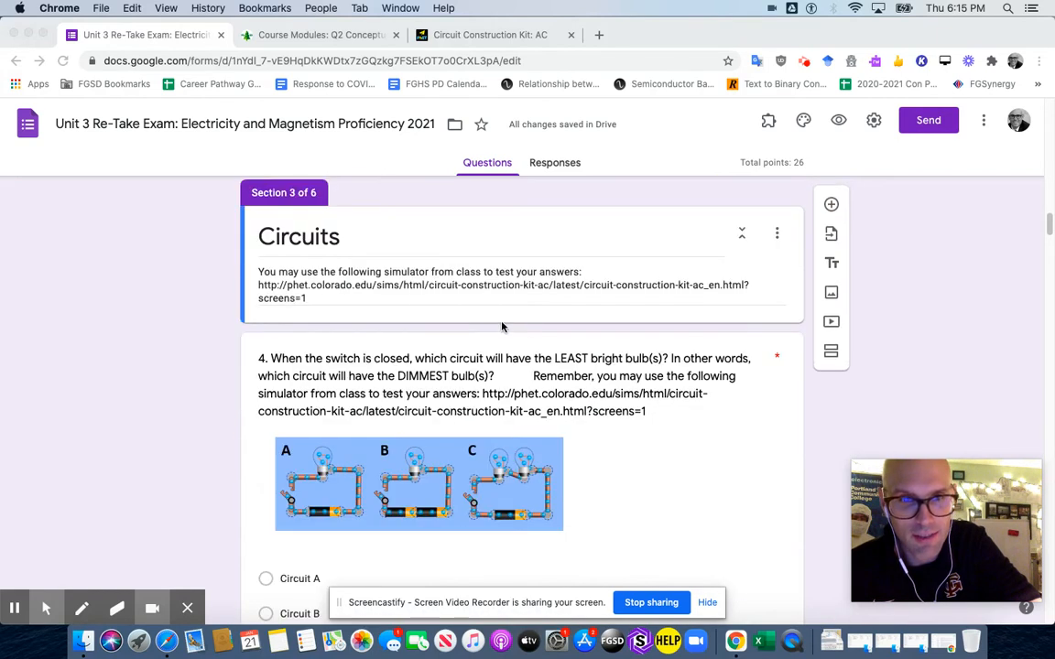
mouse_move(504, 333)
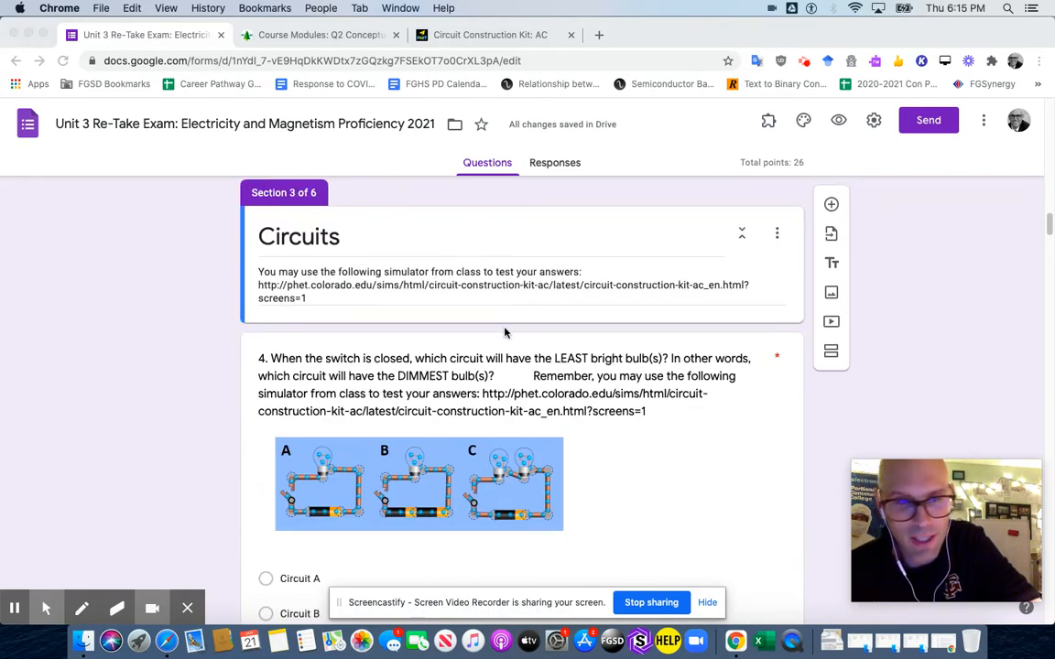
scroll("down", 3)
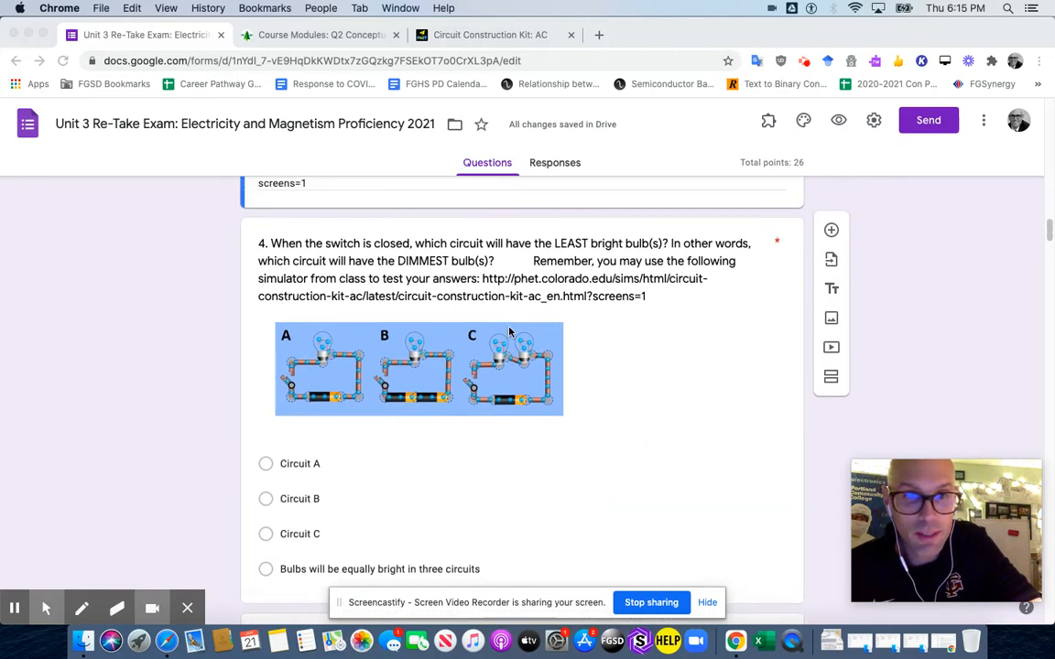
scroll("down", 3)
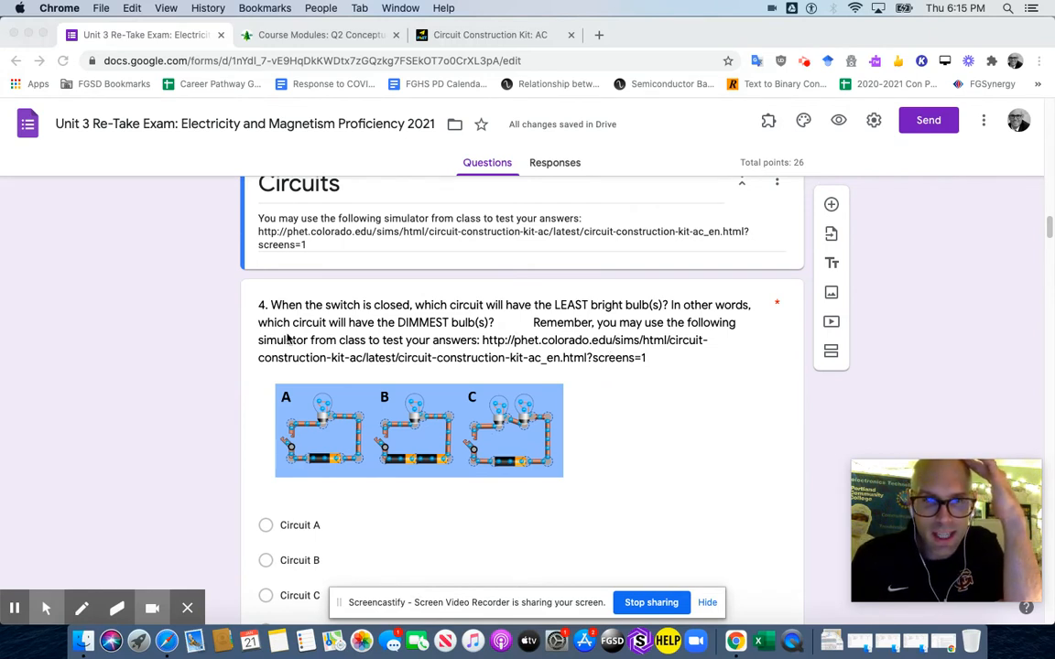
mouse_move(556, 267)
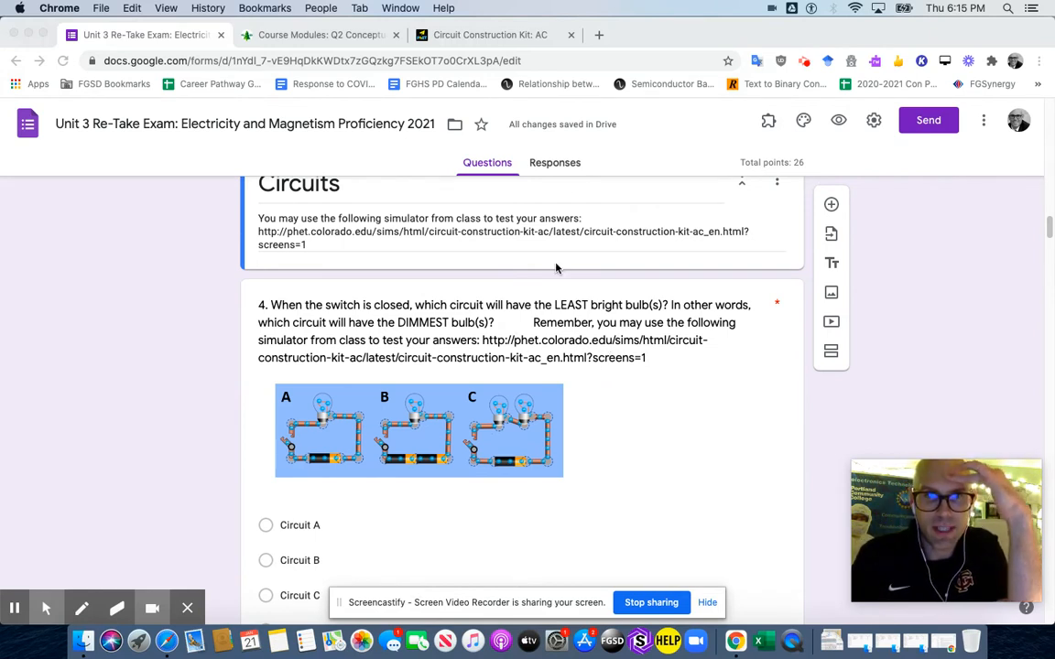
mouse_move(546, 385)
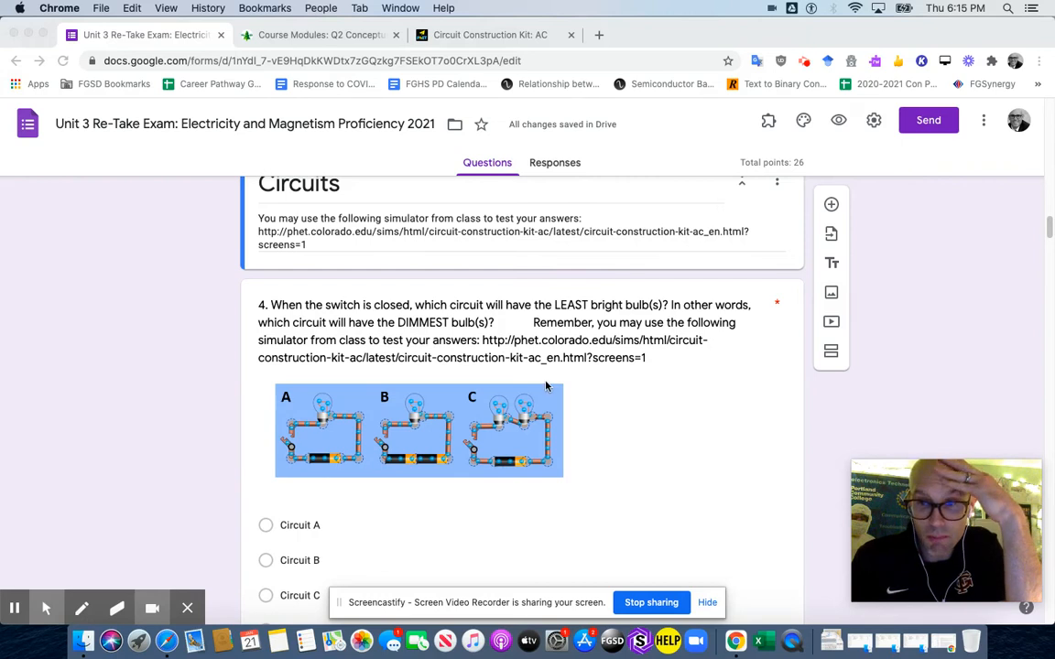
mouse_move(469, 446)
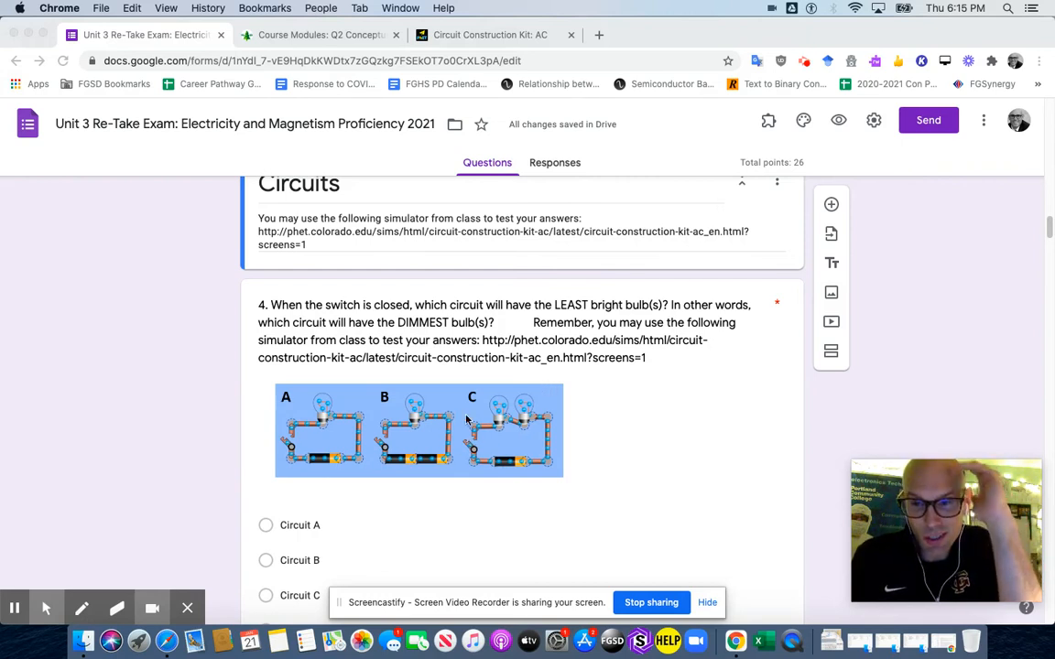
mouse_move(293, 308)
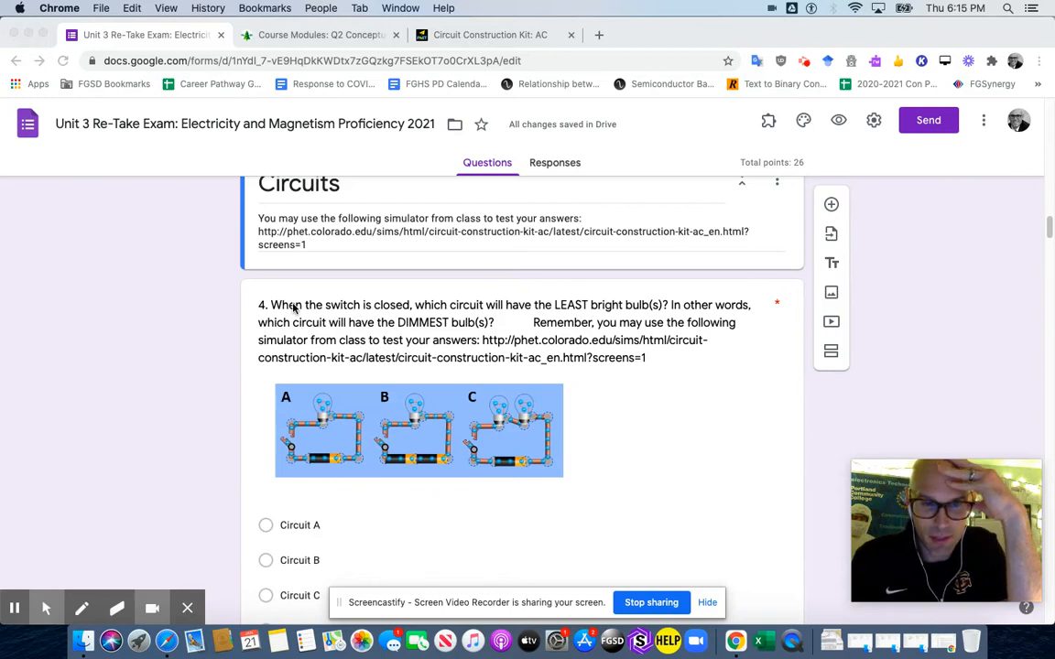
mouse_move(344, 318)
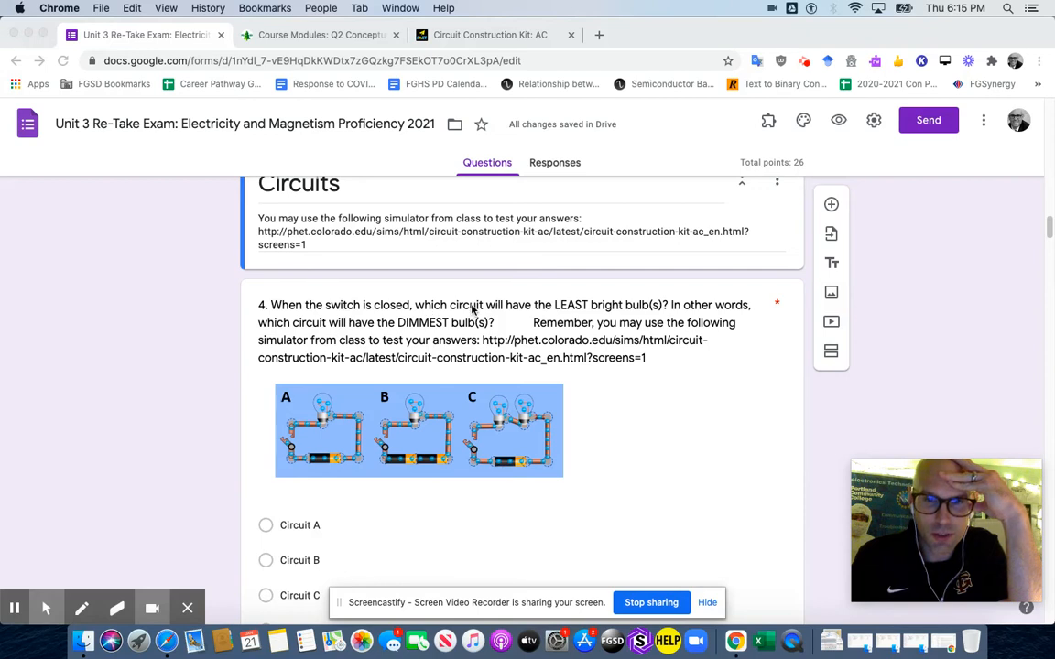
mouse_move(612, 313)
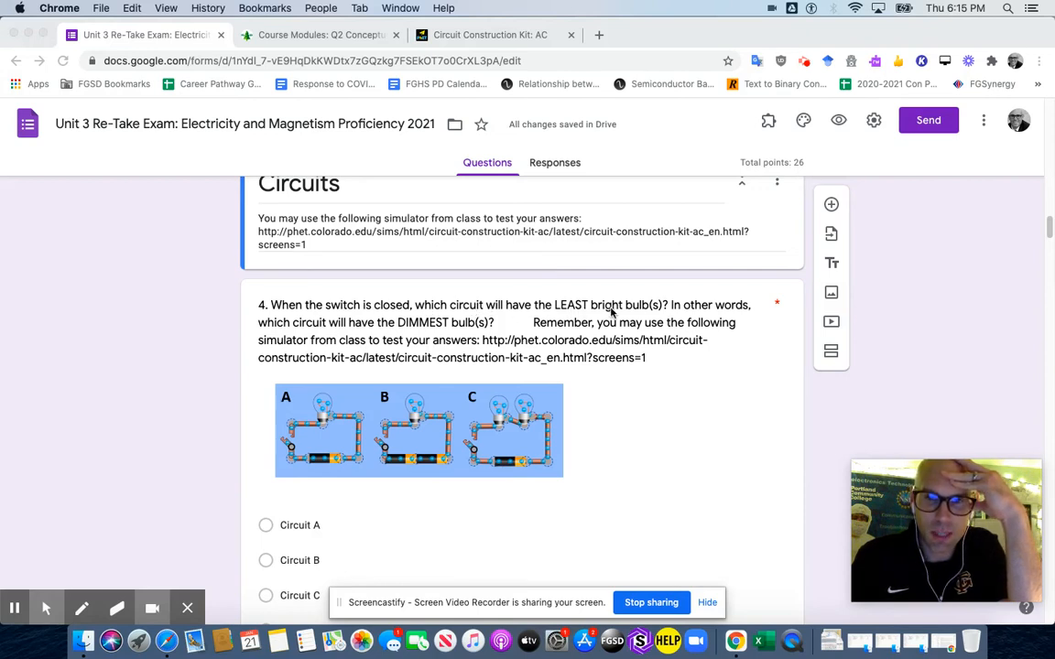
mouse_move(650, 318)
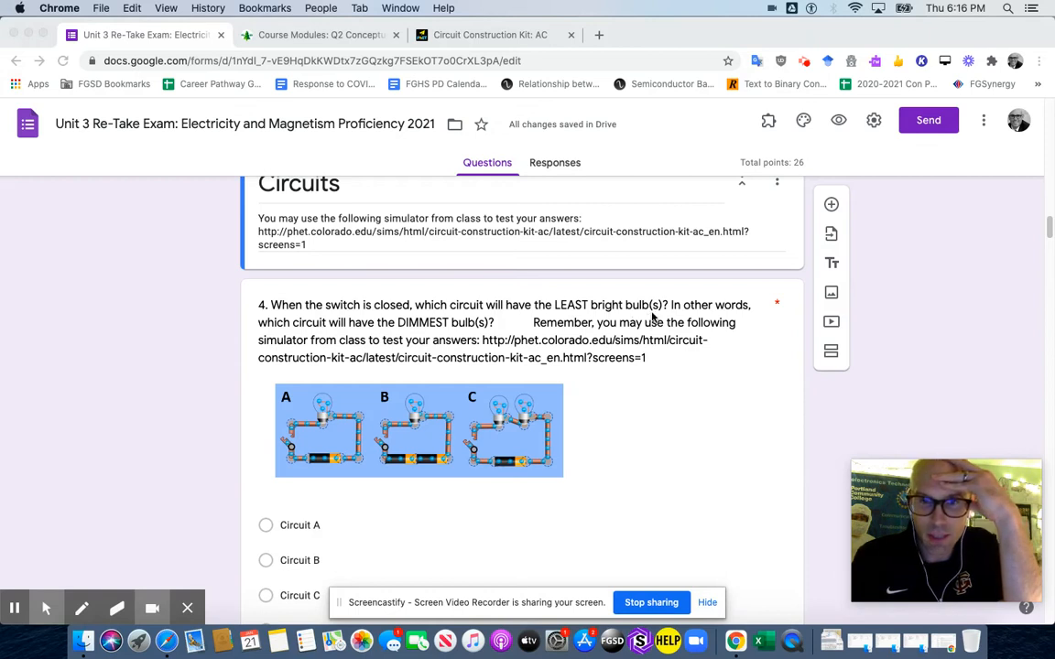
mouse_move(654, 311)
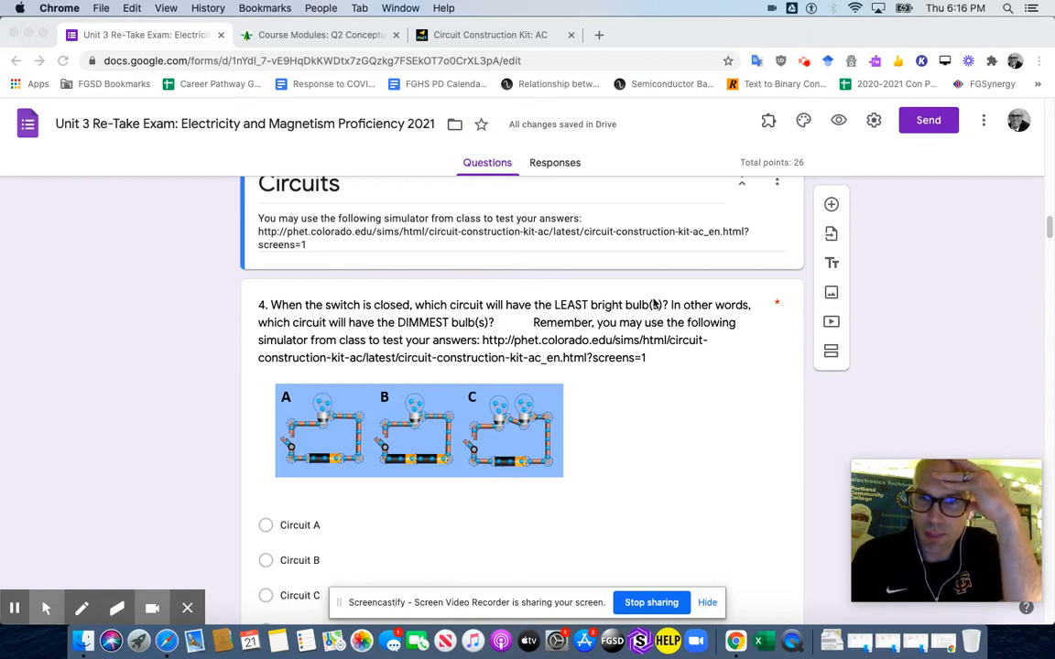
mouse_move(504, 429)
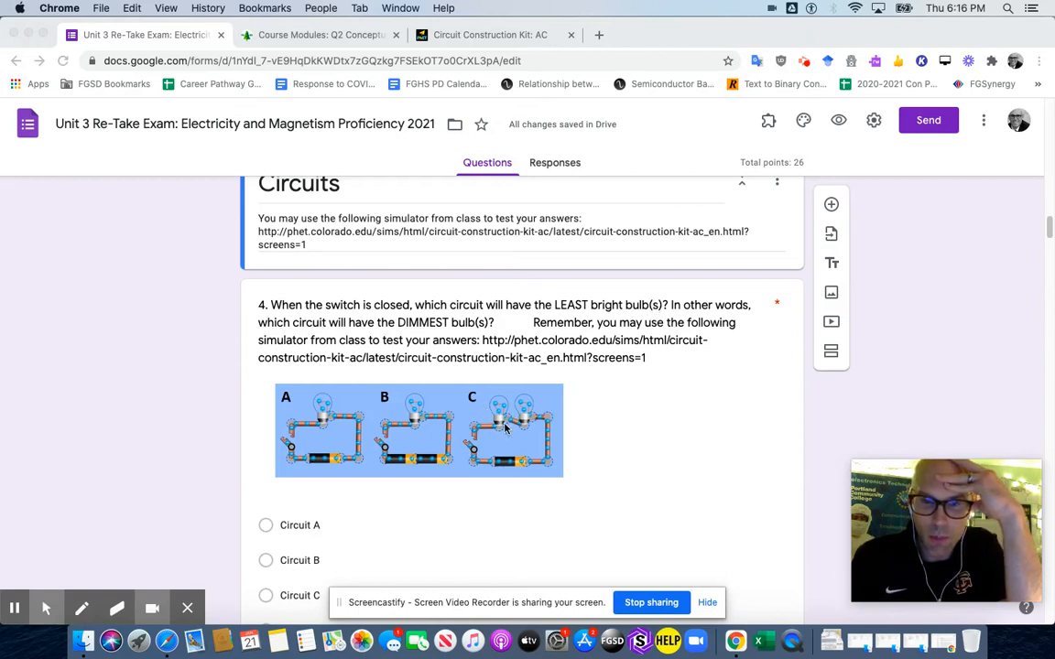
mouse_move(418, 414)
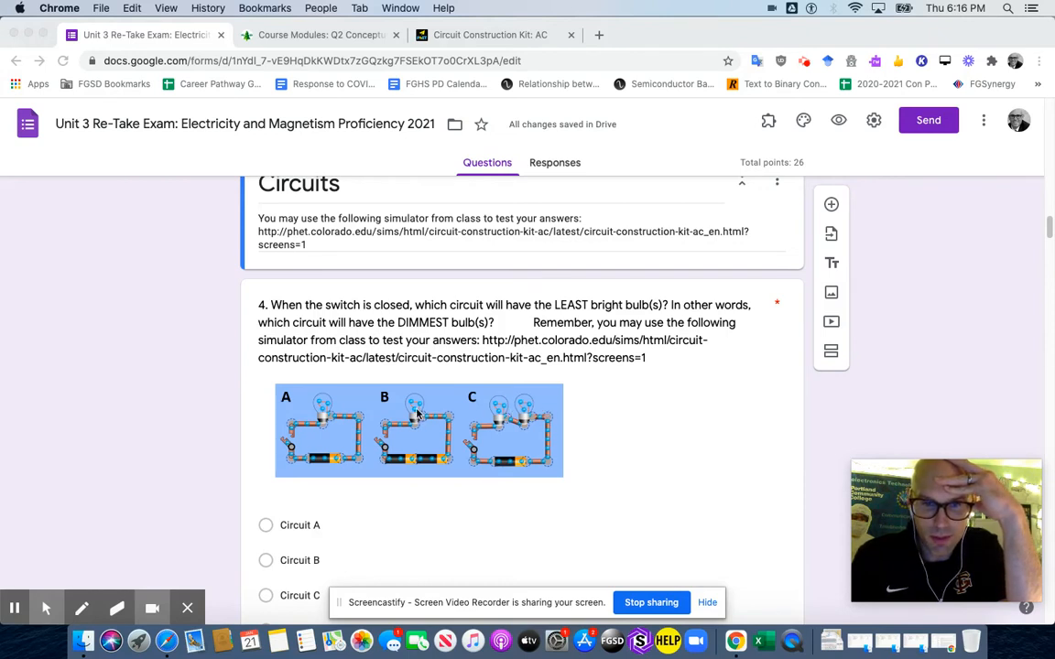
mouse_move(520, 293)
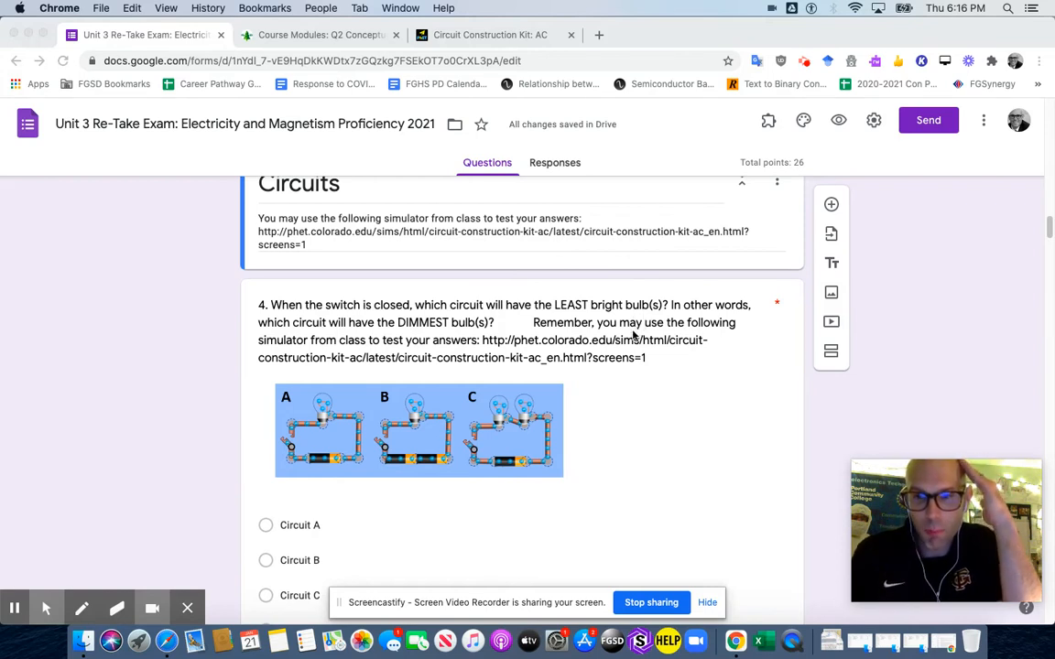
mouse_move(425, 337)
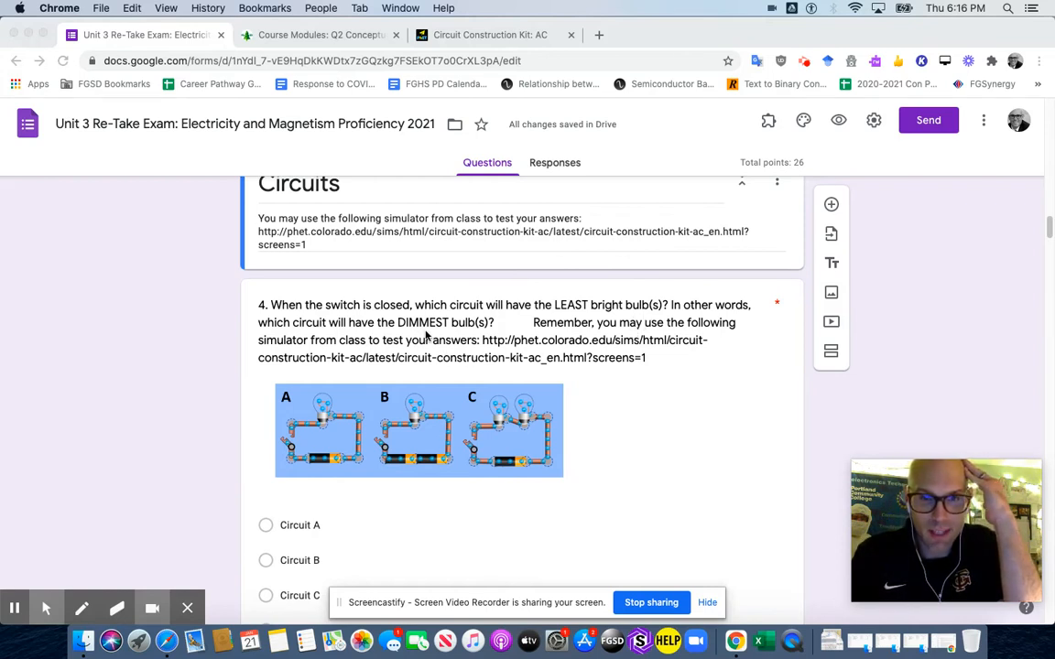
mouse_move(583, 398)
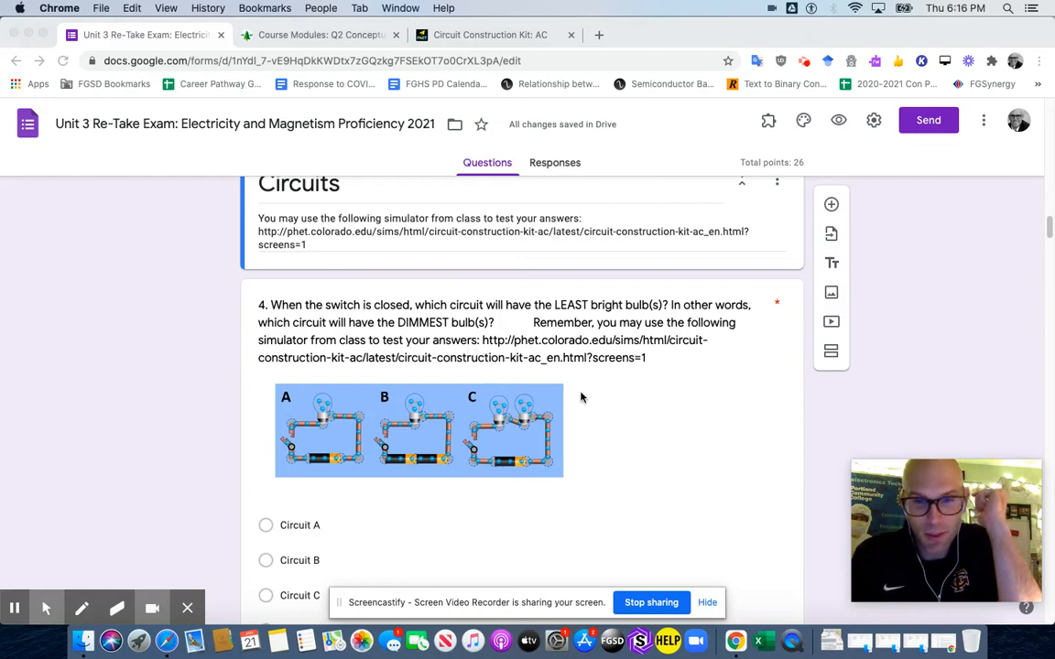
mouse_move(440, 436)
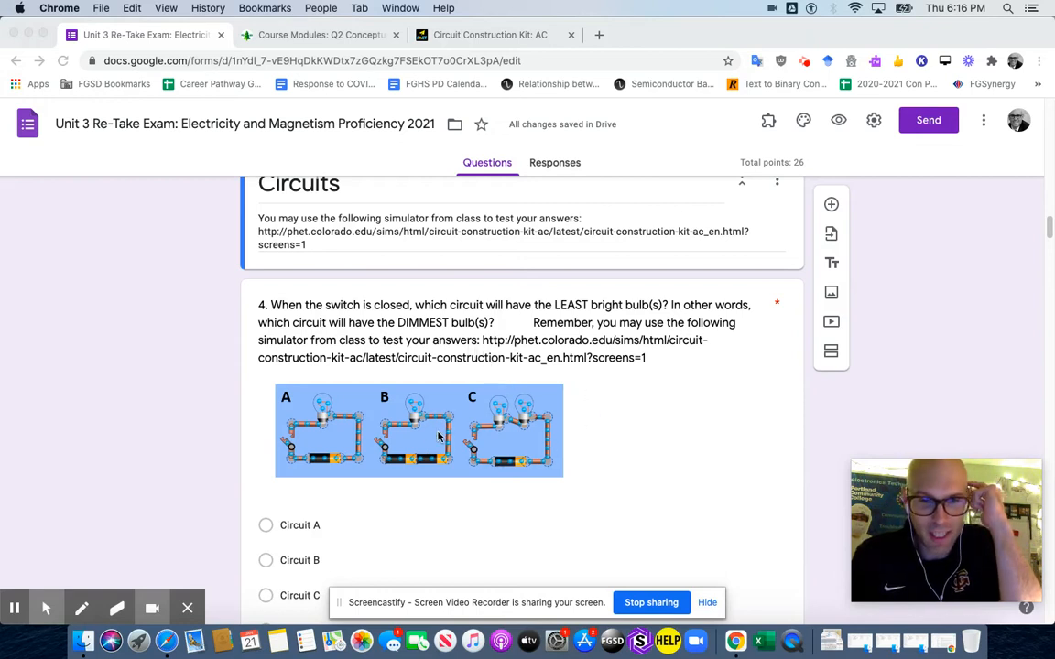
mouse_move(674, 483)
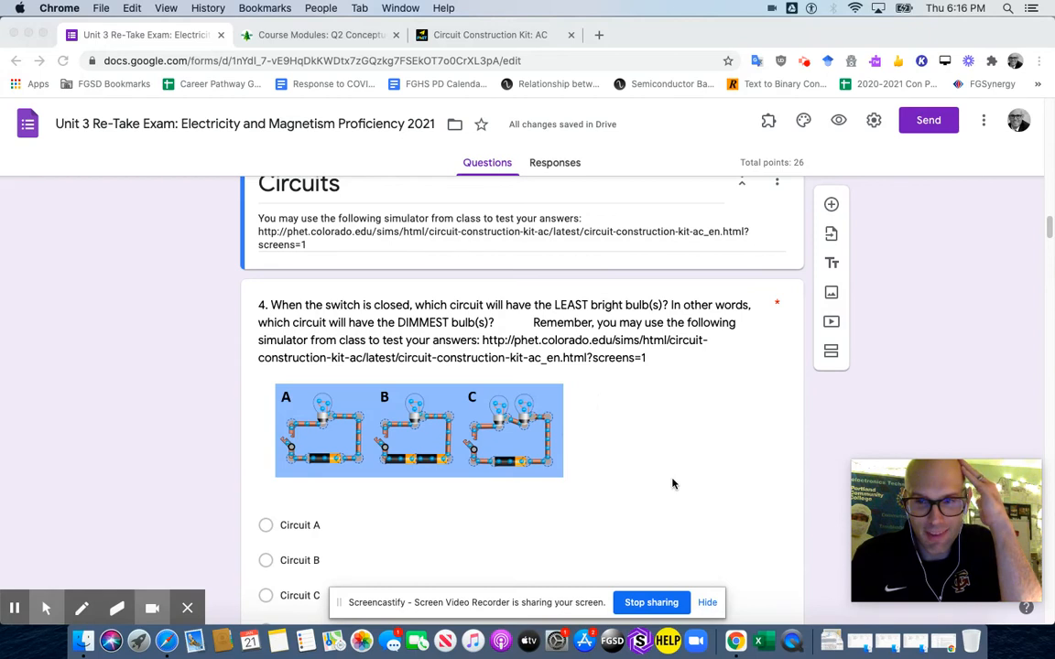
scroll("down", 3)
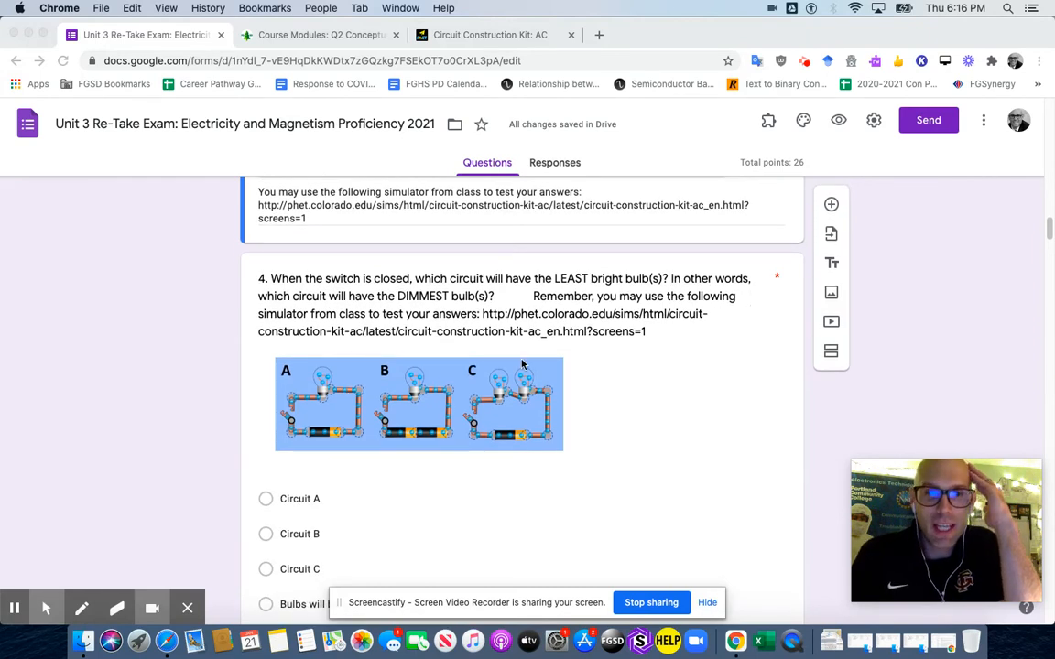
mouse_move(598, 292)
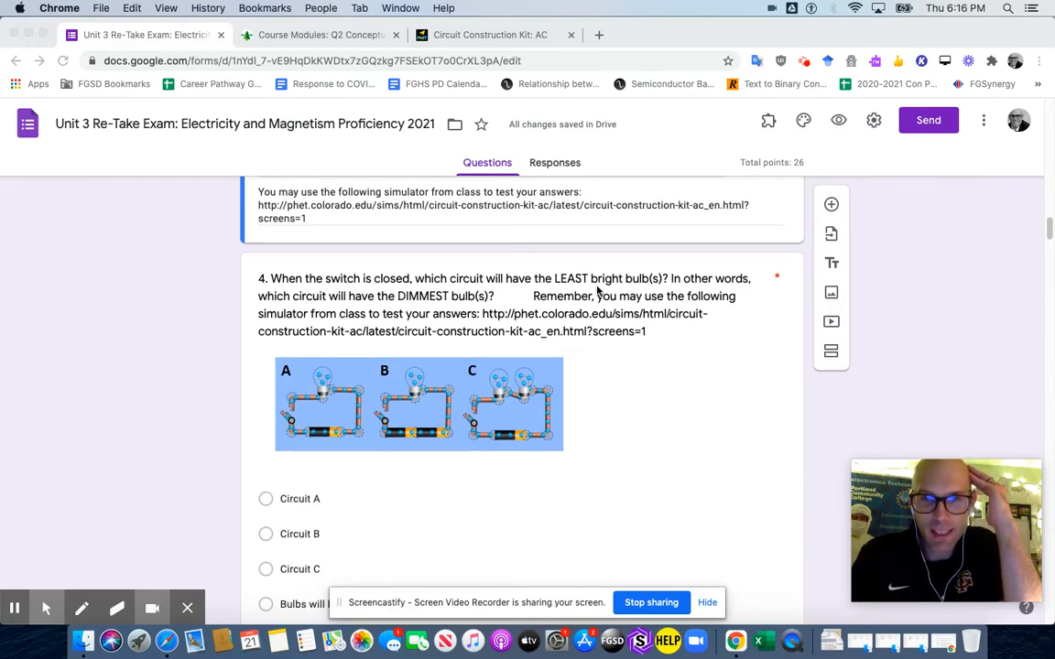
- Place a battery and a light bulb on the PhET workspace, then switch to the Canvas modules
left_click(491, 35)
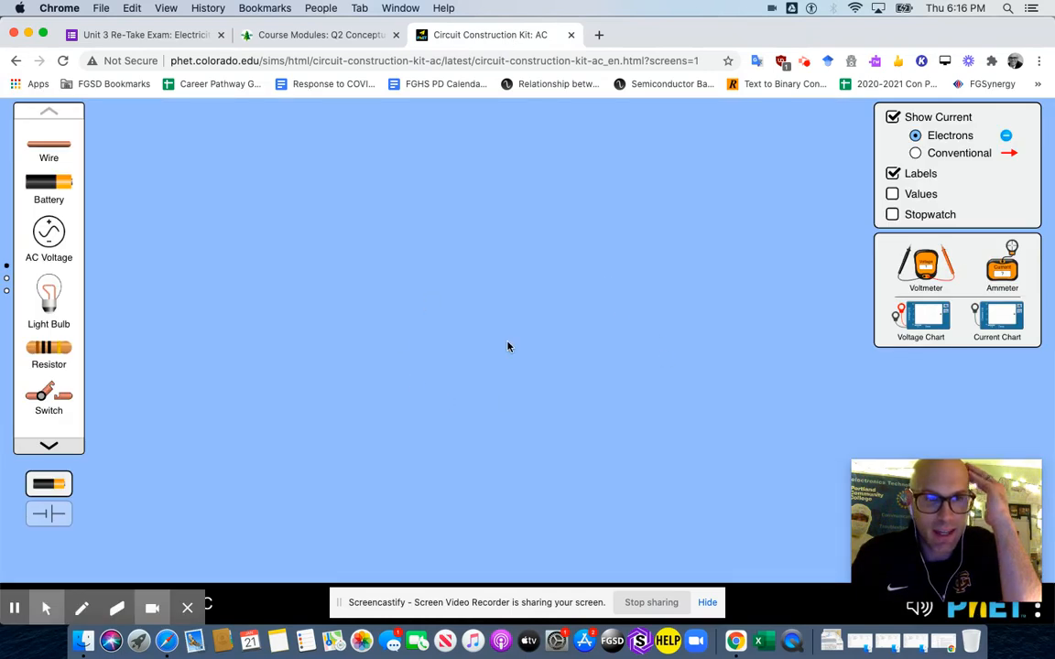
left_click_drag(48, 187, 438, 312)
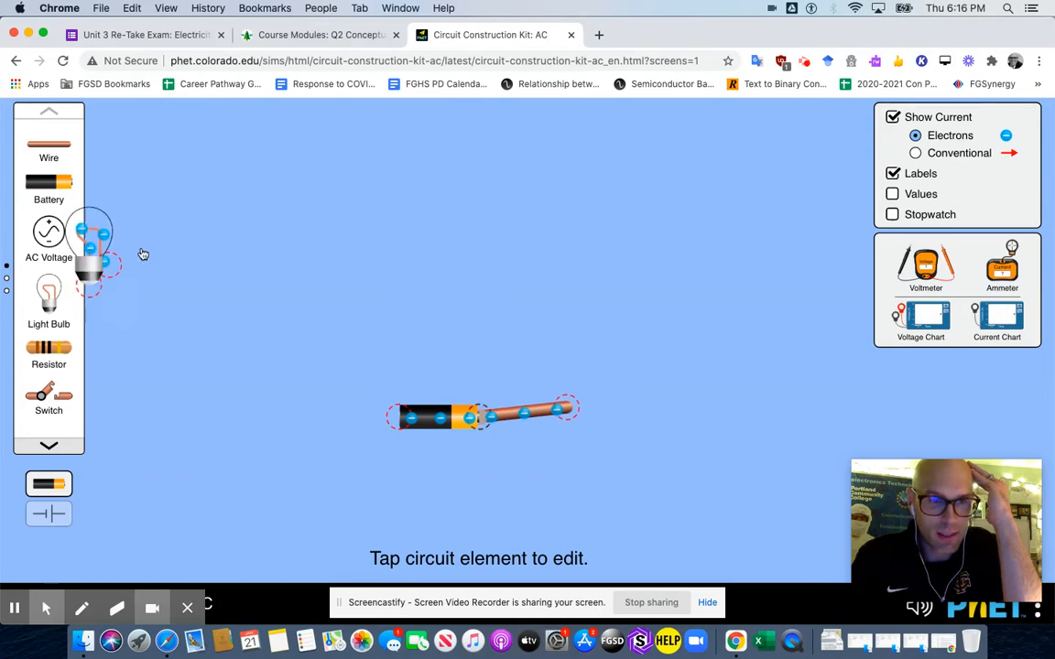
left_click_drag(88, 257, 443, 220)
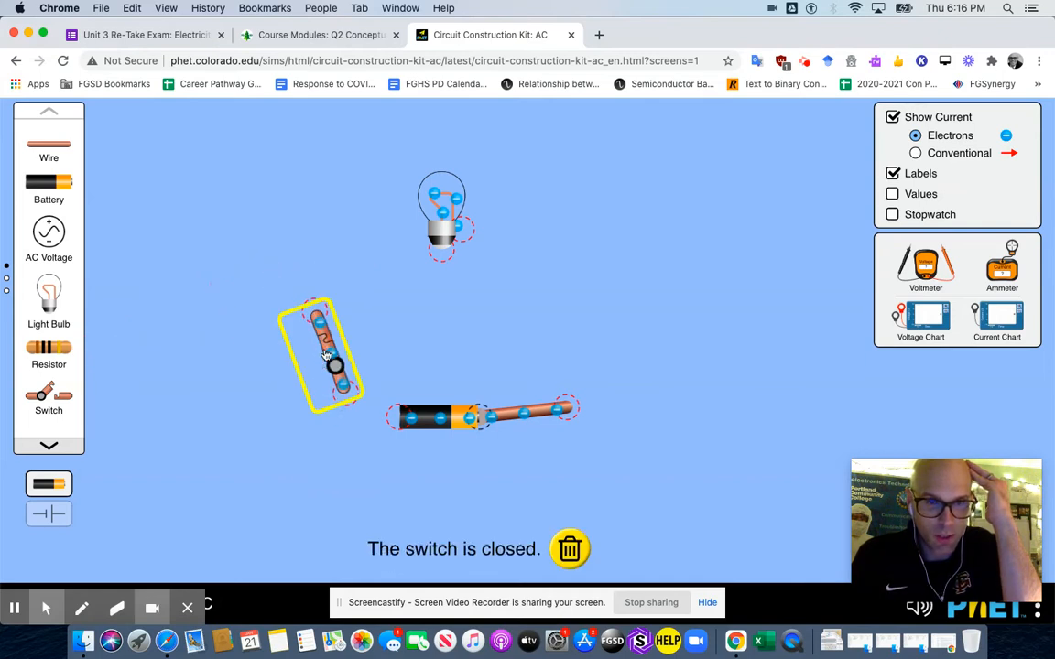
mouse_move(399, 308)
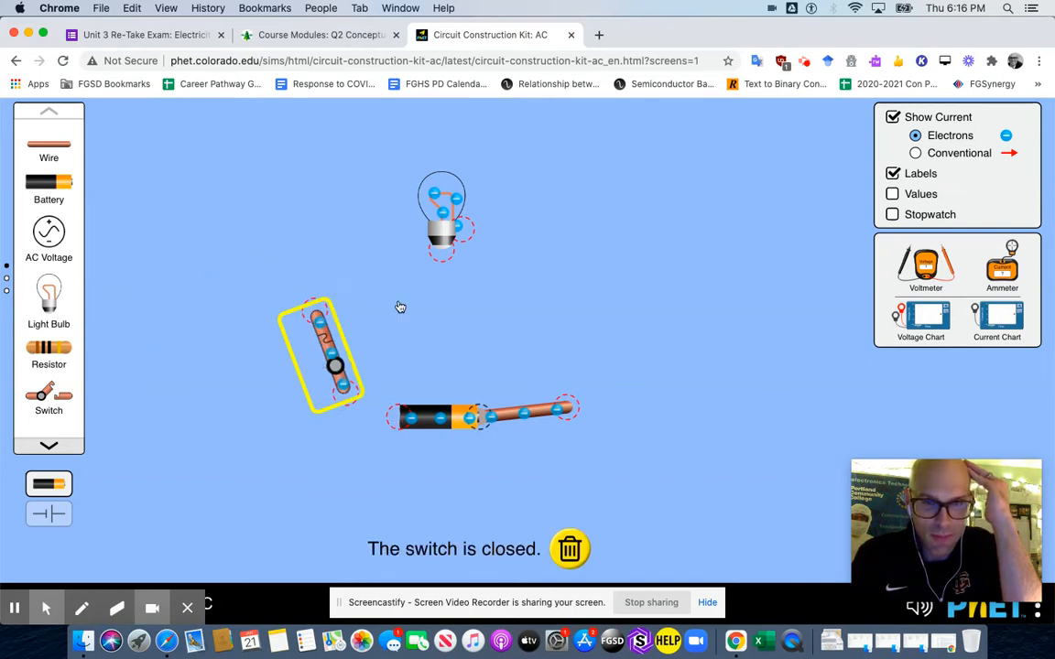
left_click(318, 35)
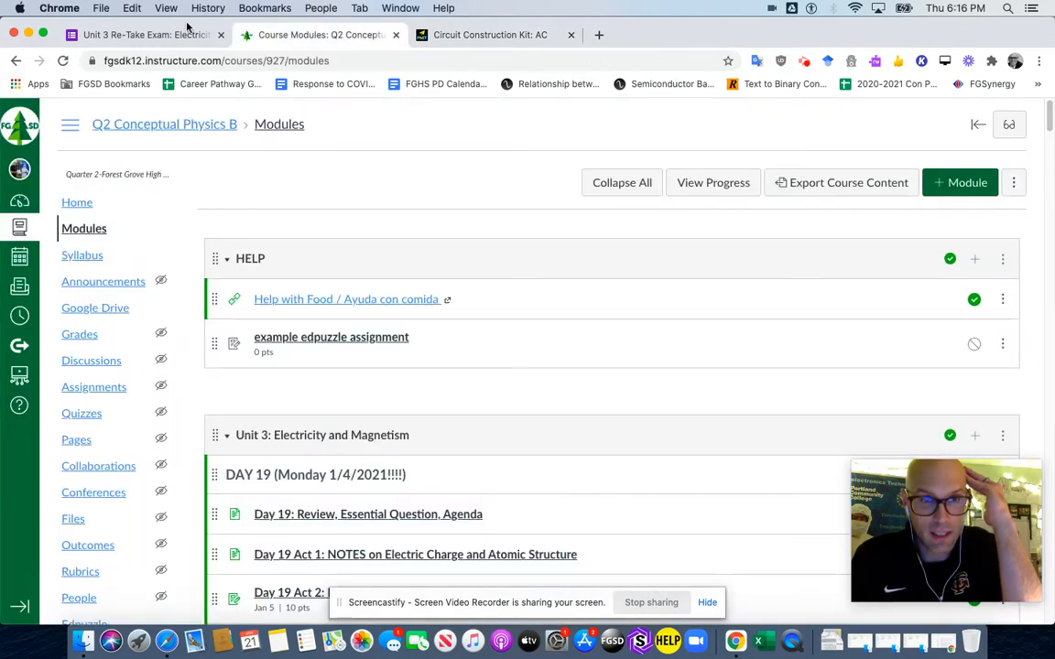
- Return to the Unit 3 re-take exam form at question 4
left_click(143, 35)
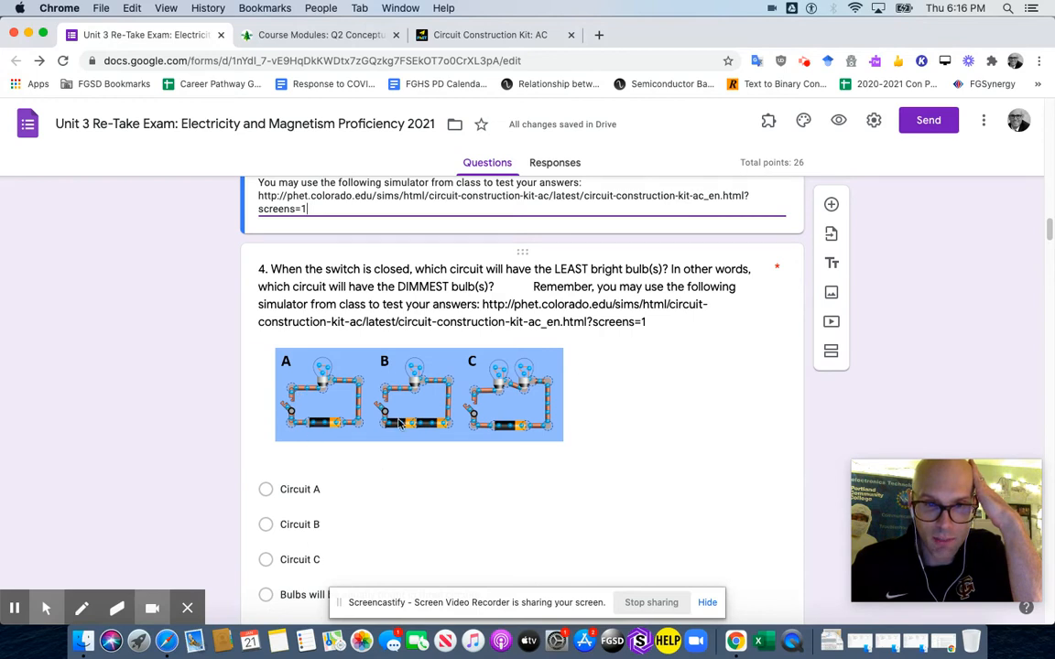
mouse_move(521, 387)
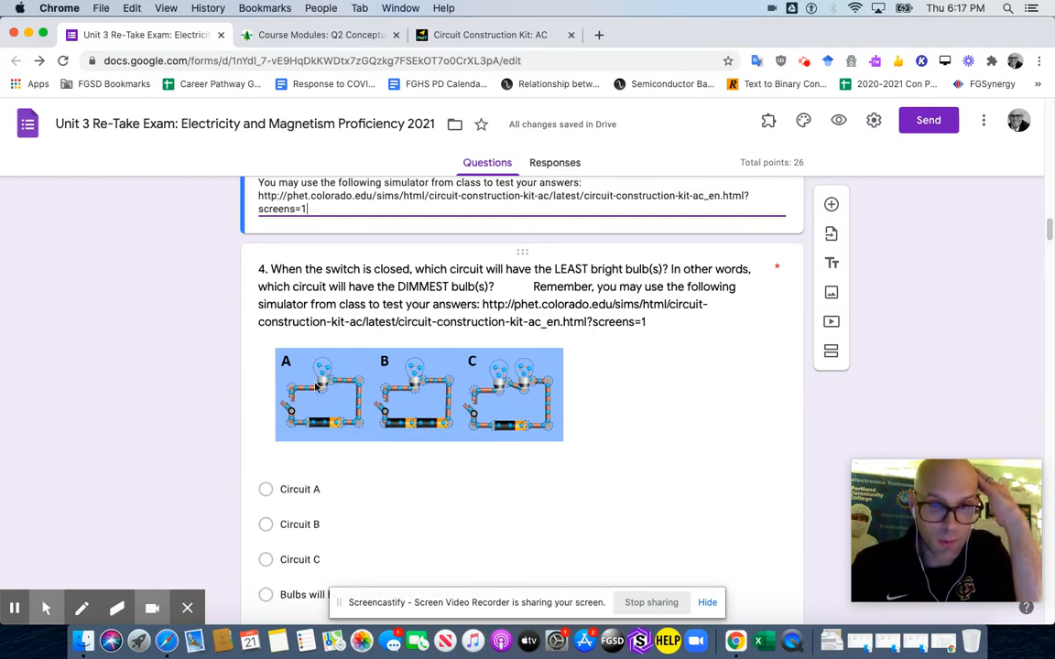
- Scroll to question 5 on Circuit B's electricity, then bring up the Canvas course modules
scroll("down", 3)
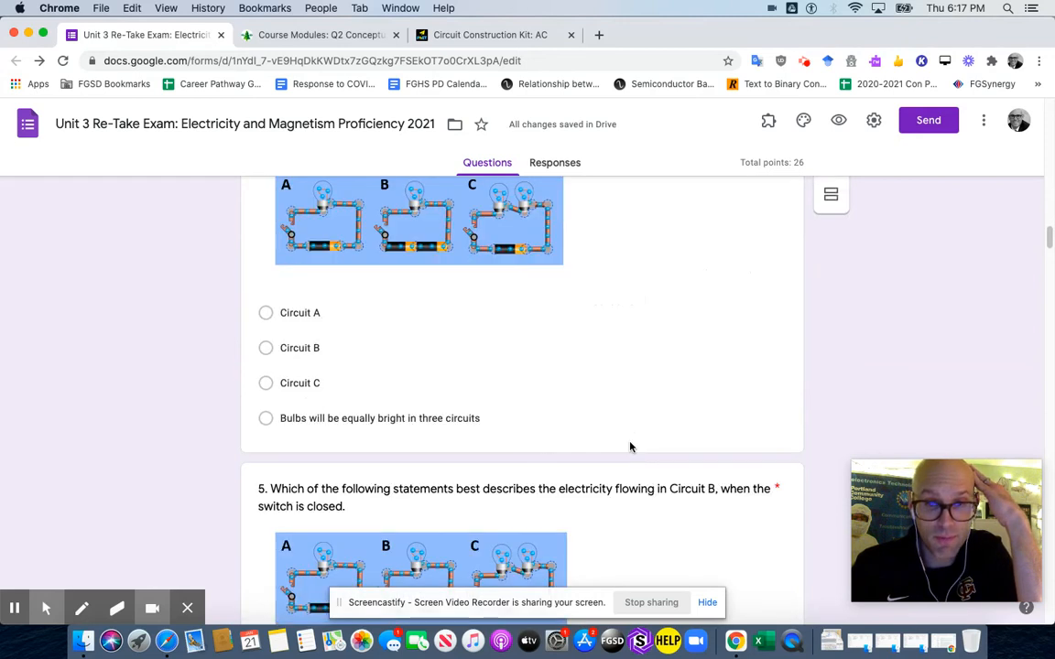
scroll("down", 3)
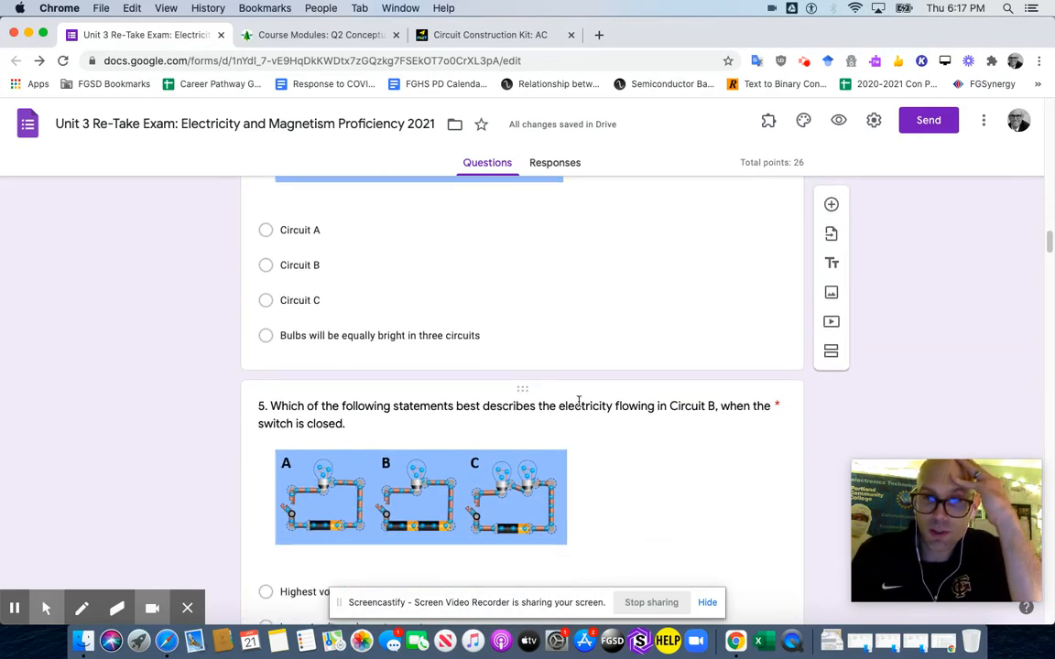
mouse_move(699, 414)
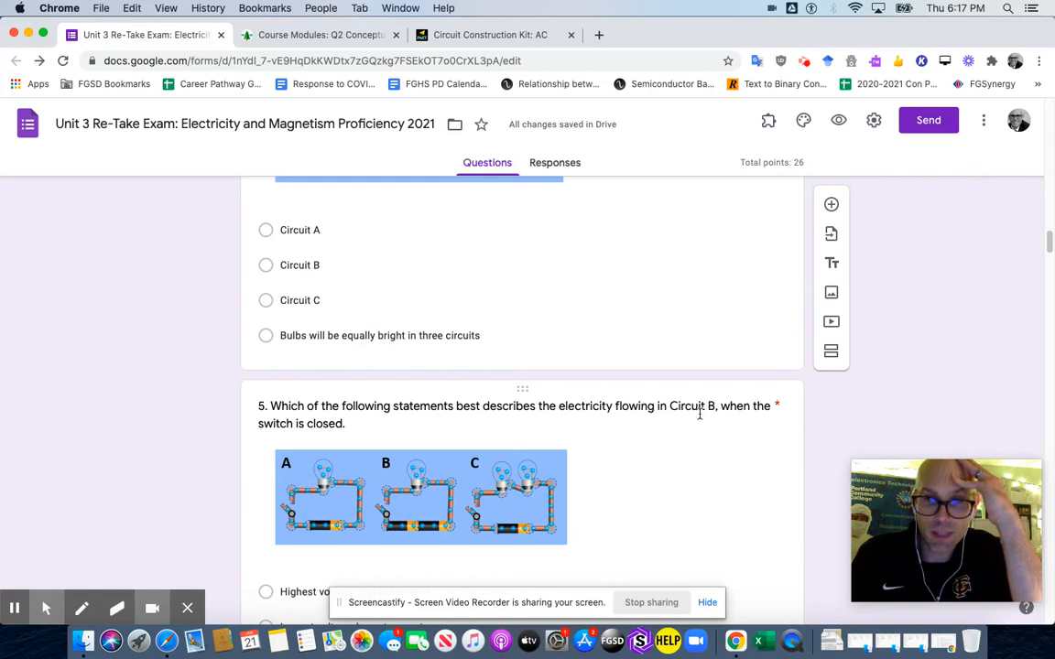
scroll("down", 3)
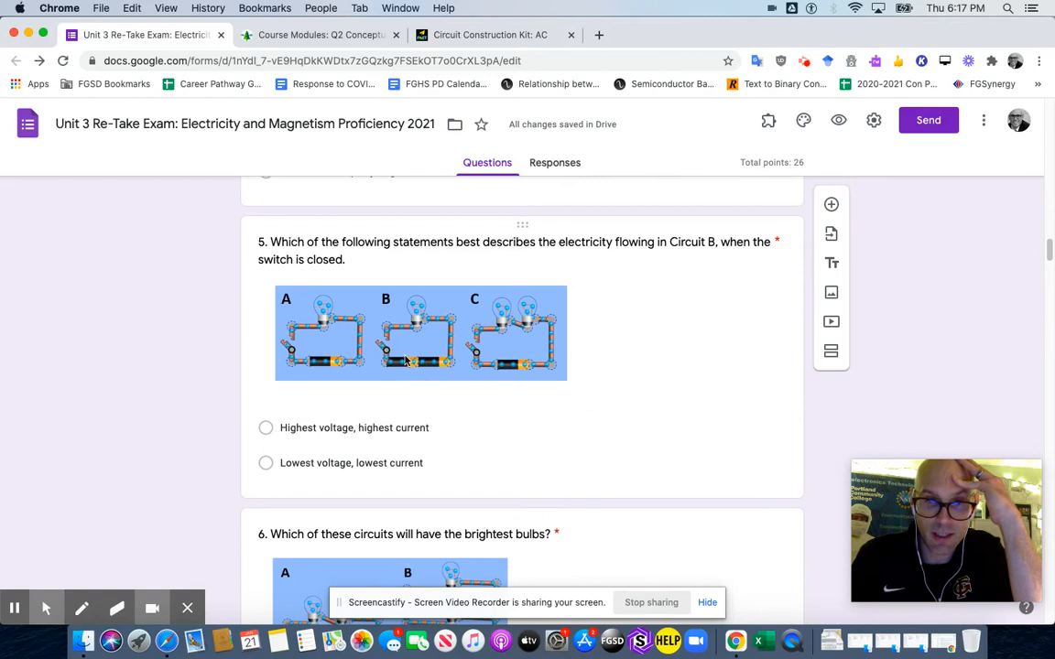
mouse_move(339, 339)
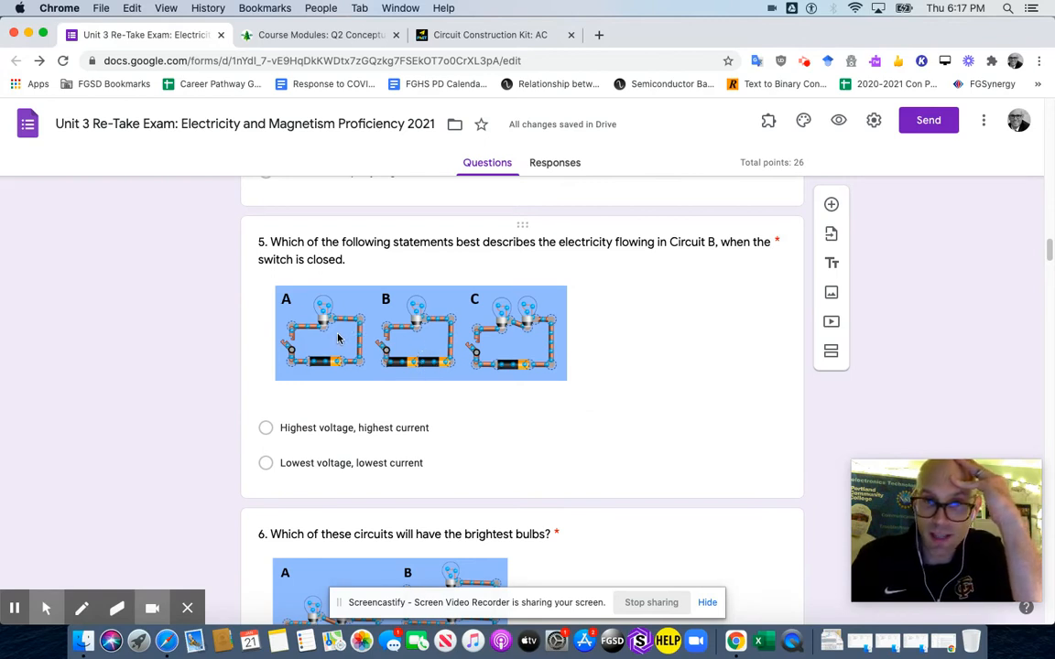
mouse_move(413, 363)
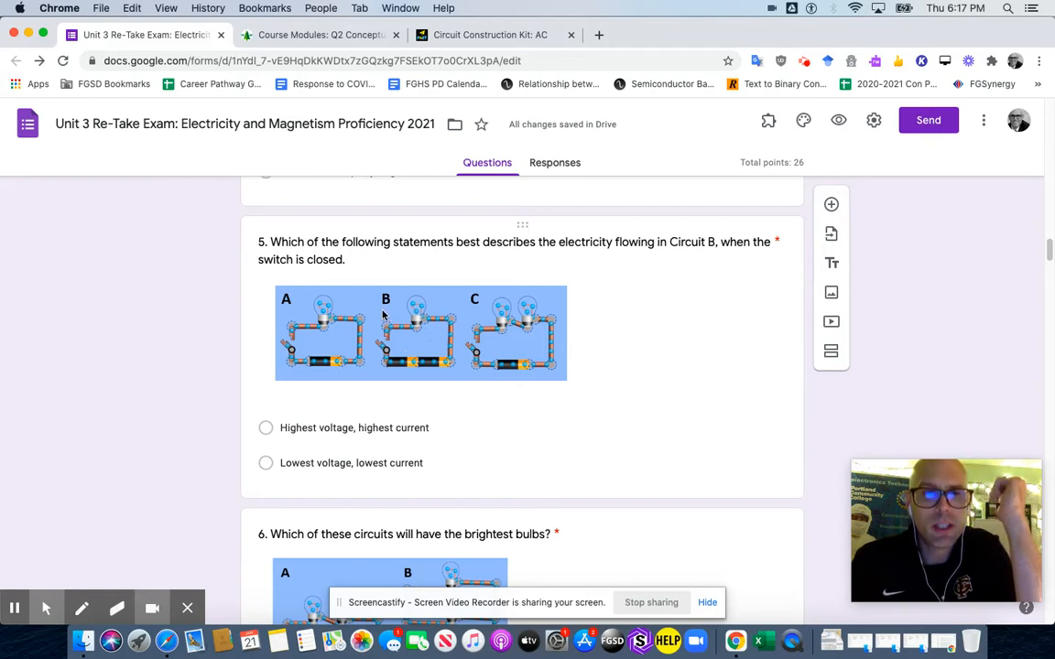
mouse_move(319, 344)
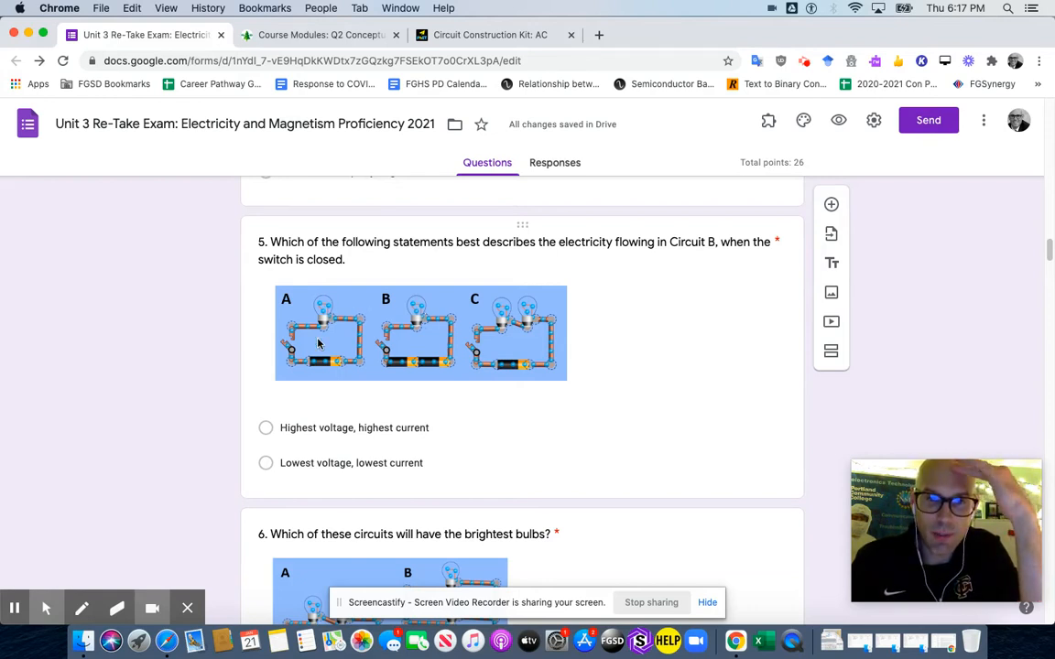
mouse_move(304, 304)
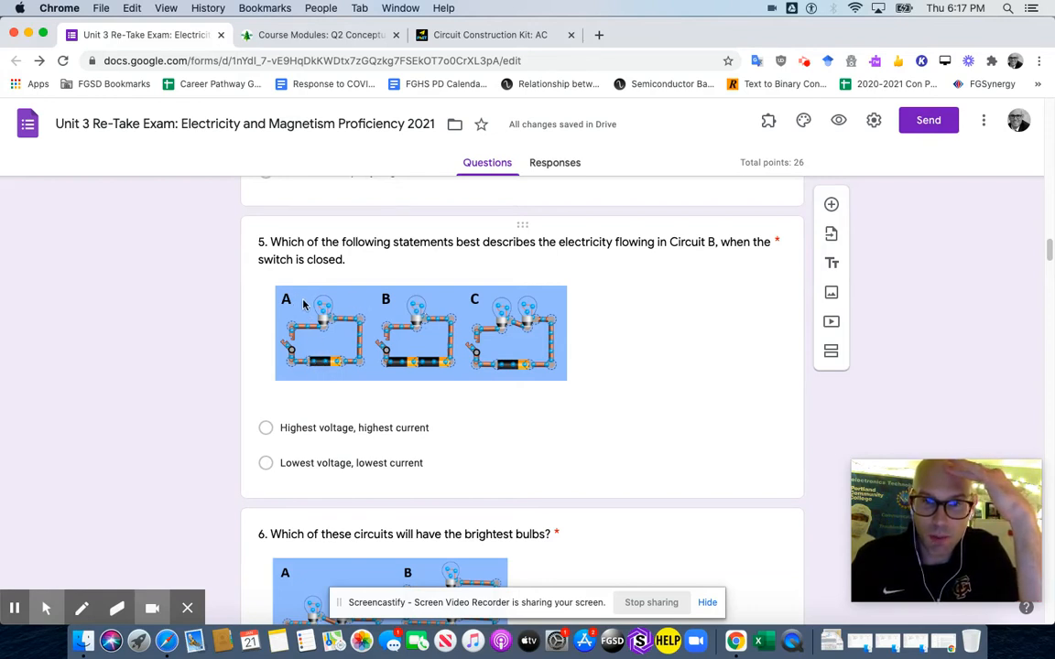
mouse_move(504, 312)
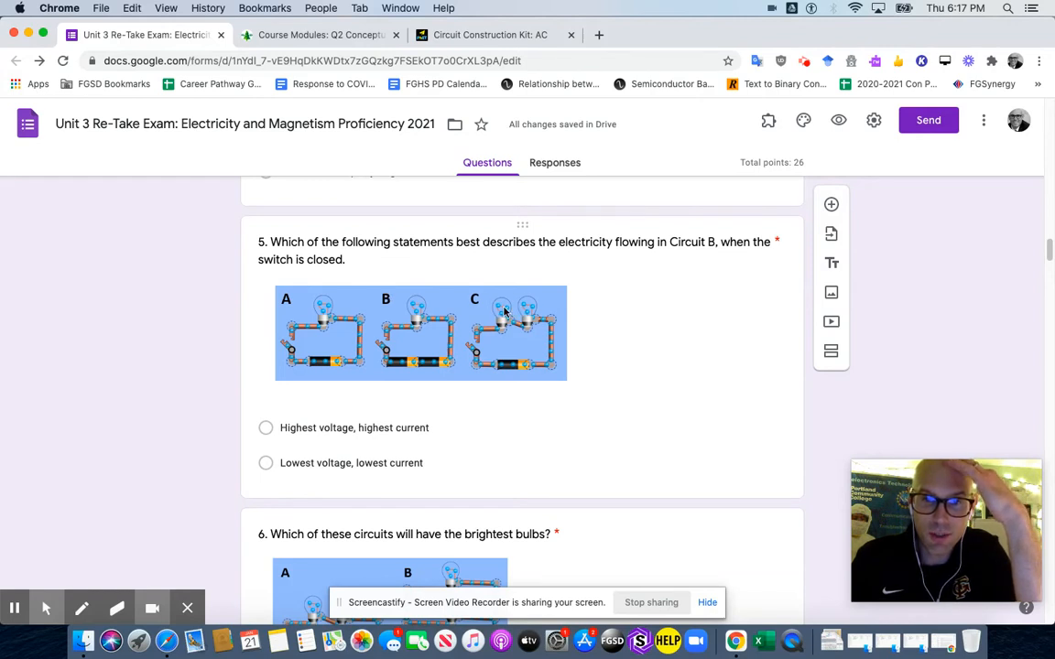
mouse_move(509, 366)
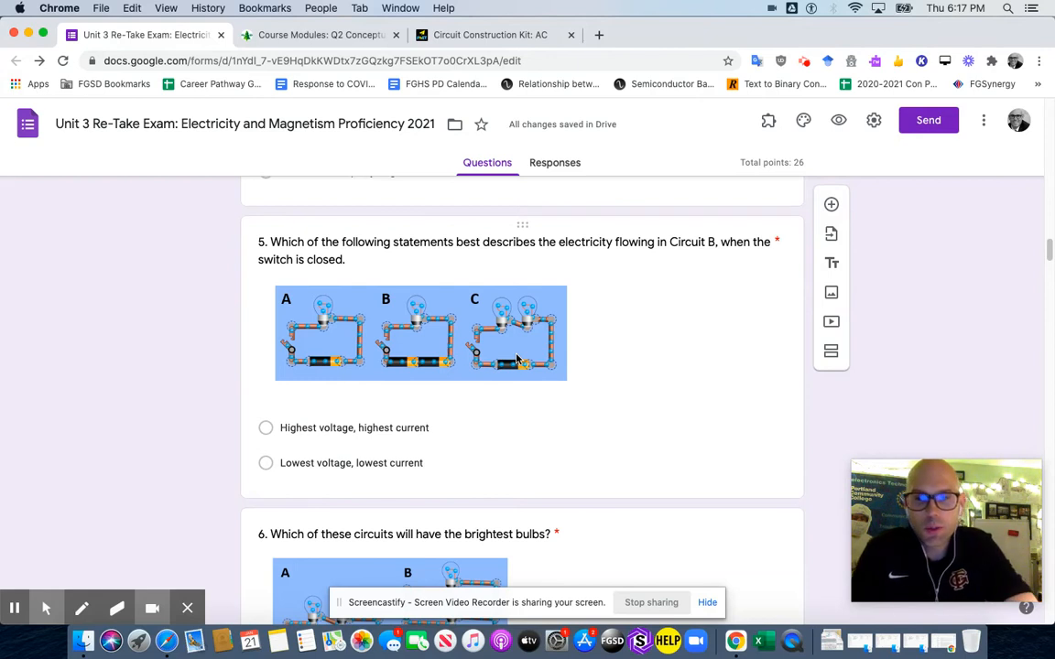
mouse_move(524, 356)
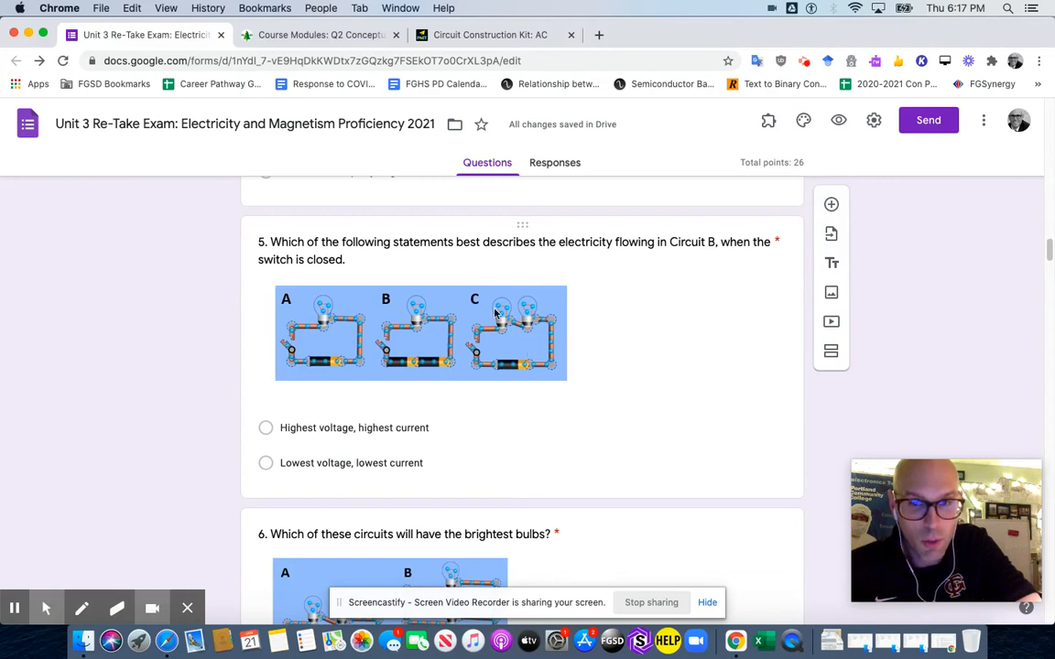
mouse_move(504, 315)
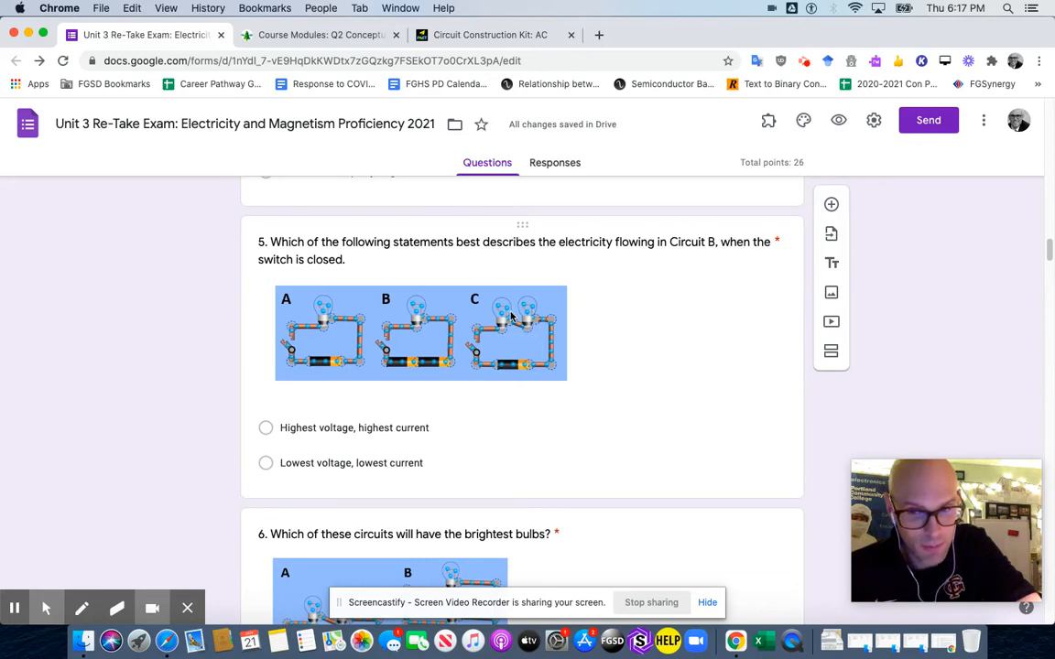
mouse_move(498, 355)
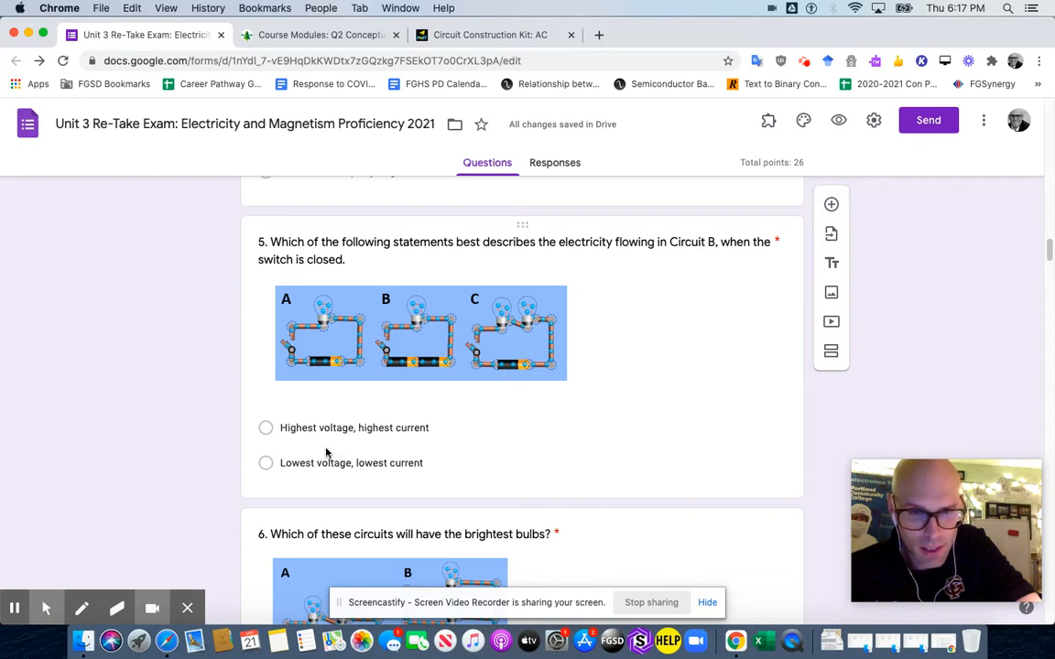
mouse_move(535, 323)
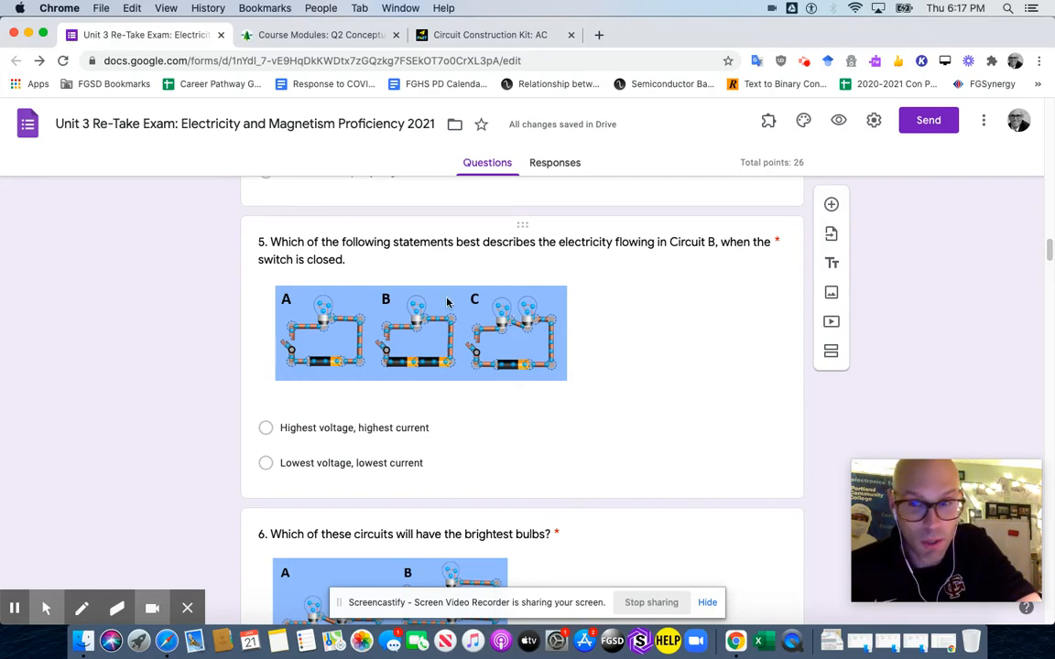
mouse_move(495, 267)
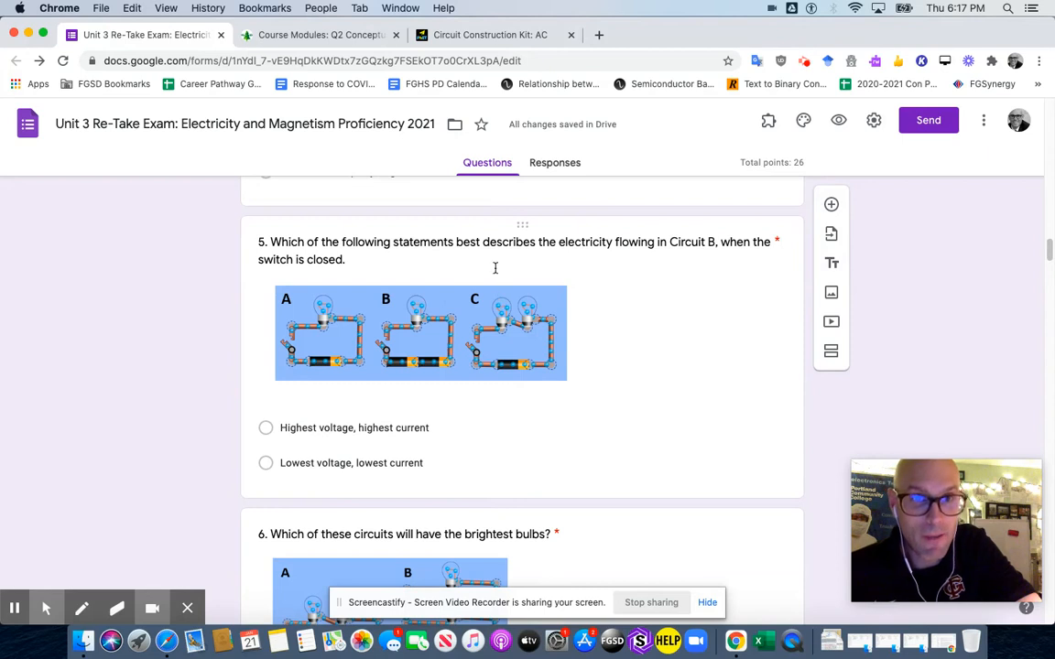
mouse_move(556, 309)
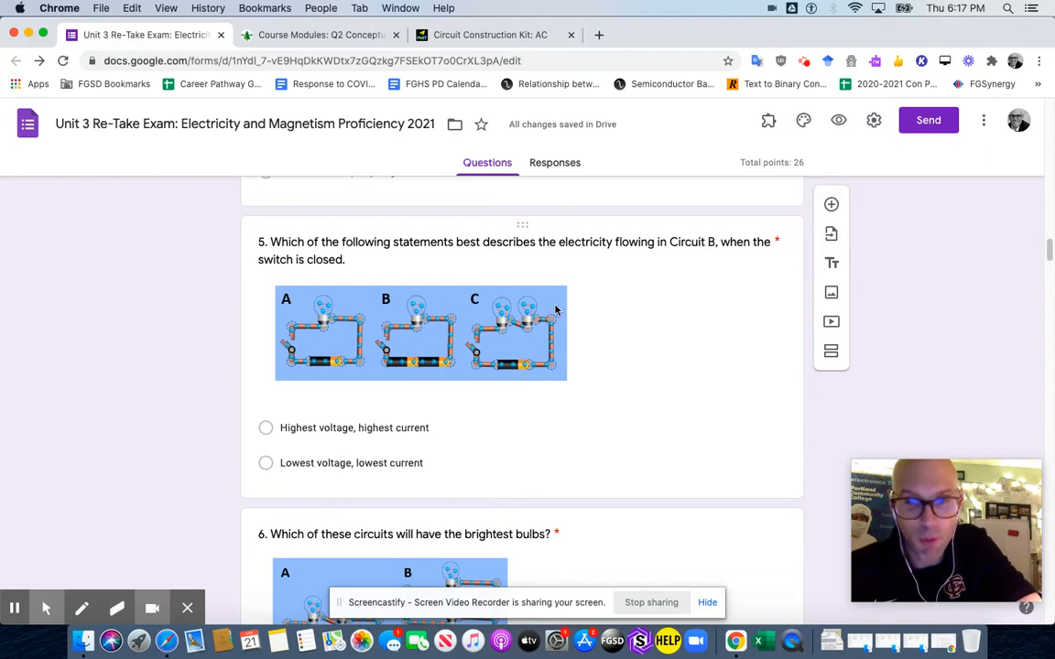
left_click(319, 35)
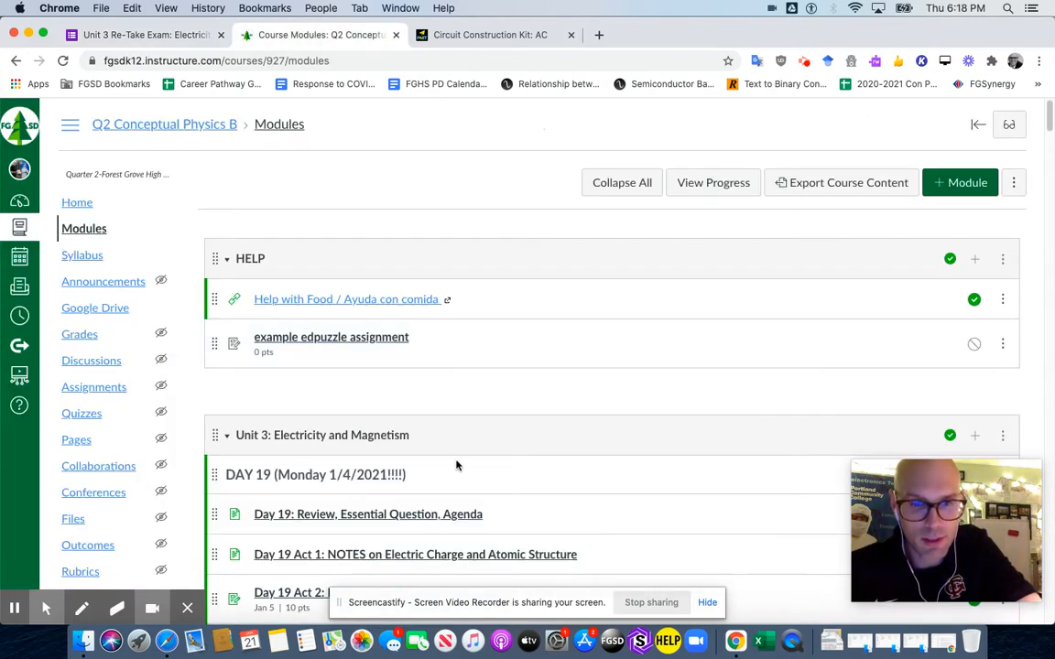
- Scroll the Canvas modules to the Day 22 AC vs DC and Day 23 I=V/R notes, then return to the exam
scroll("down", 3)
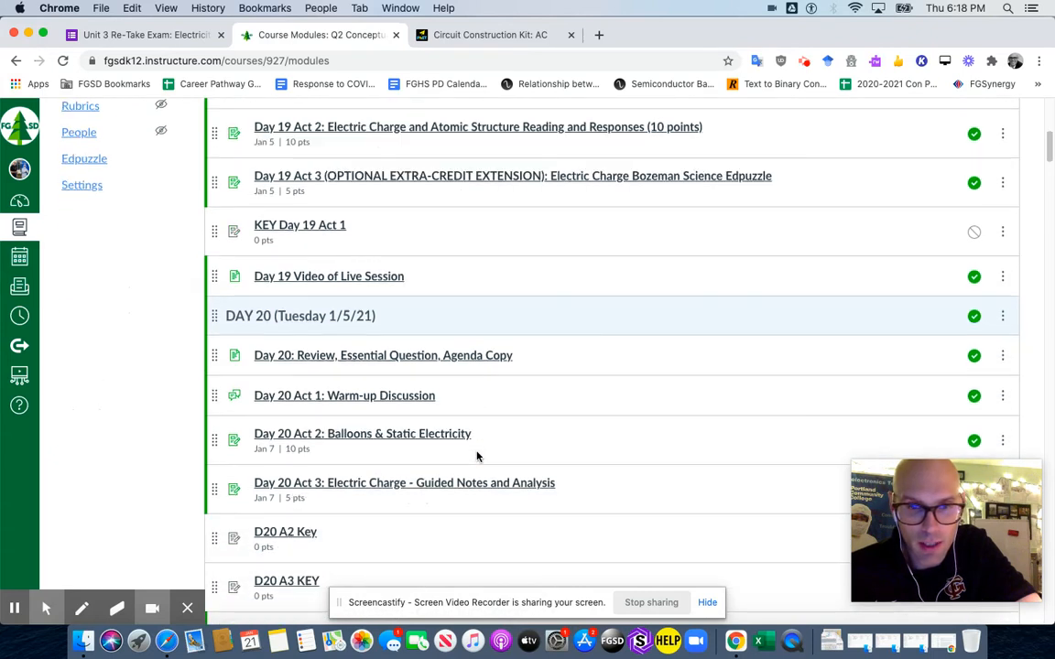
scroll("down", 3)
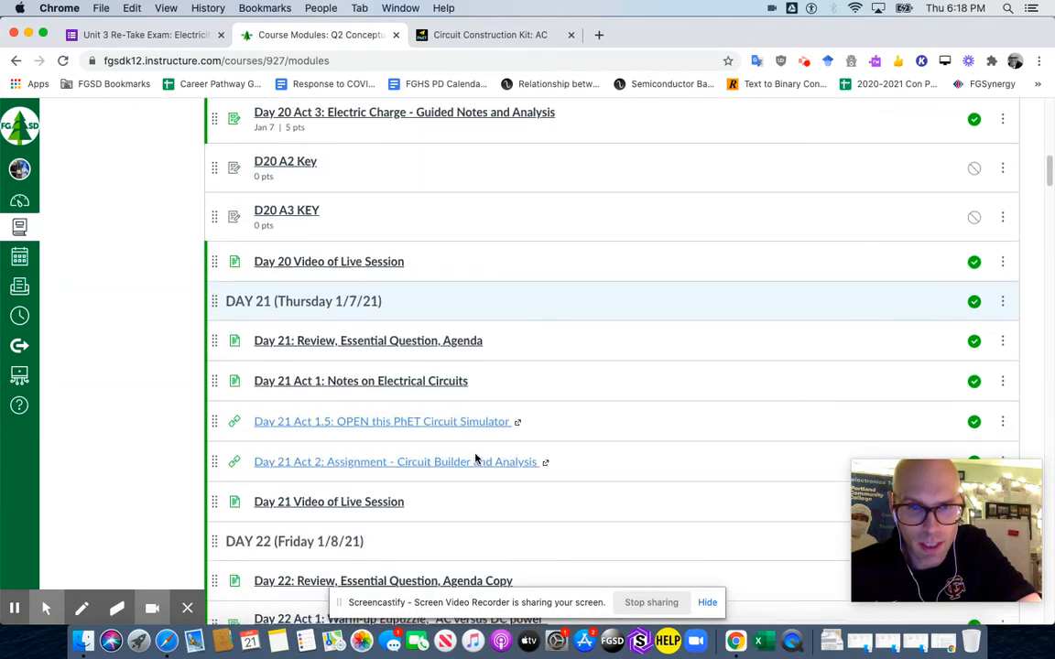
scroll("down", 3)
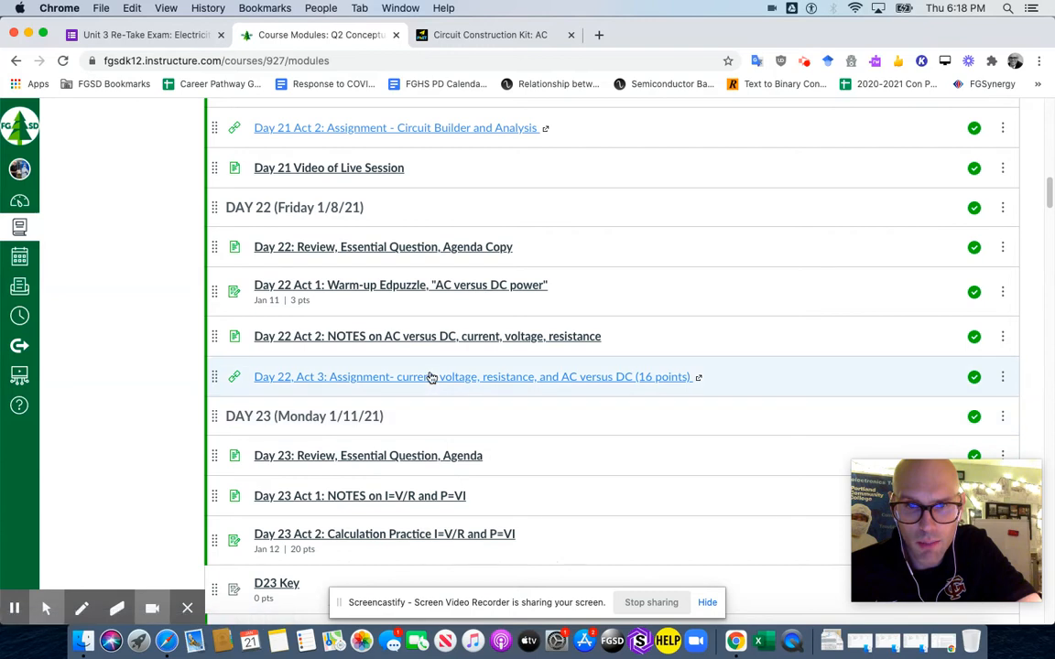
mouse_move(473, 341)
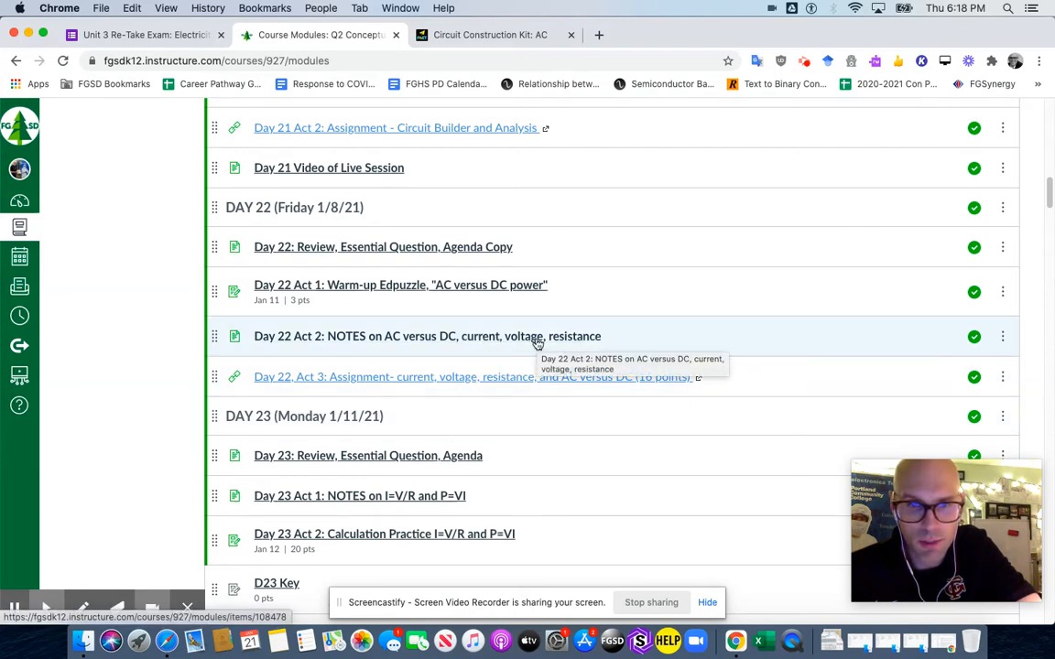
mouse_move(527, 352)
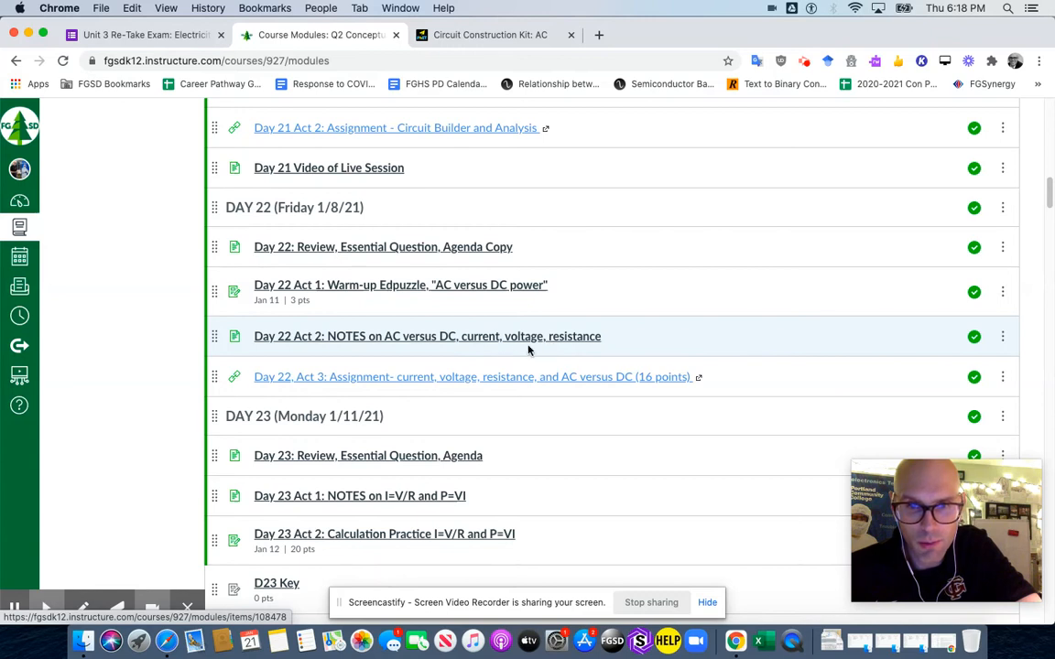
scroll("down", 3)
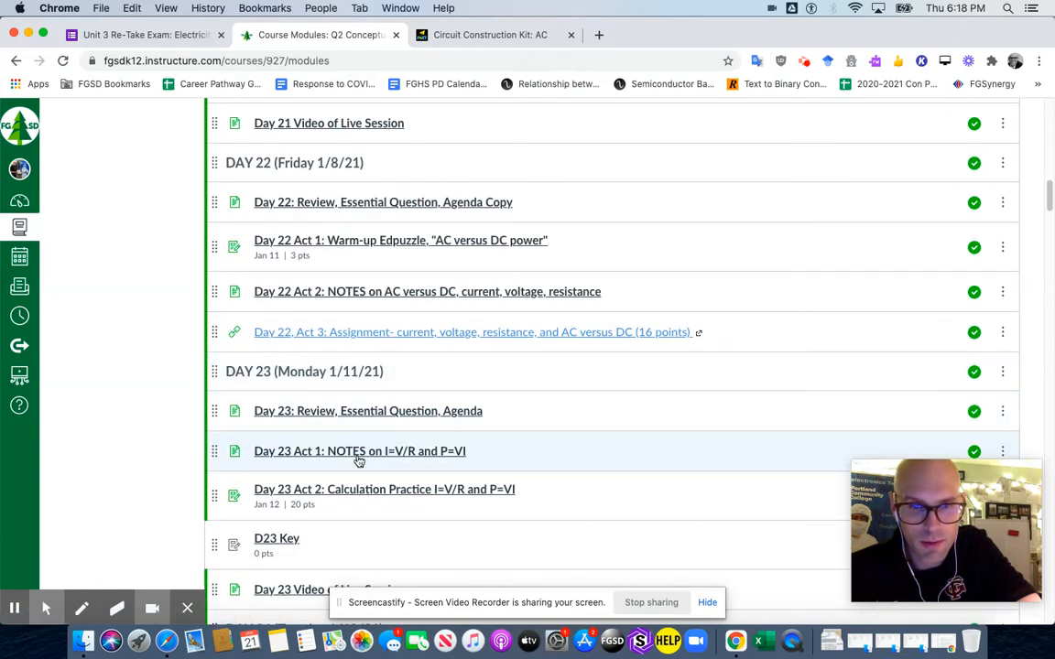
mouse_move(399, 461)
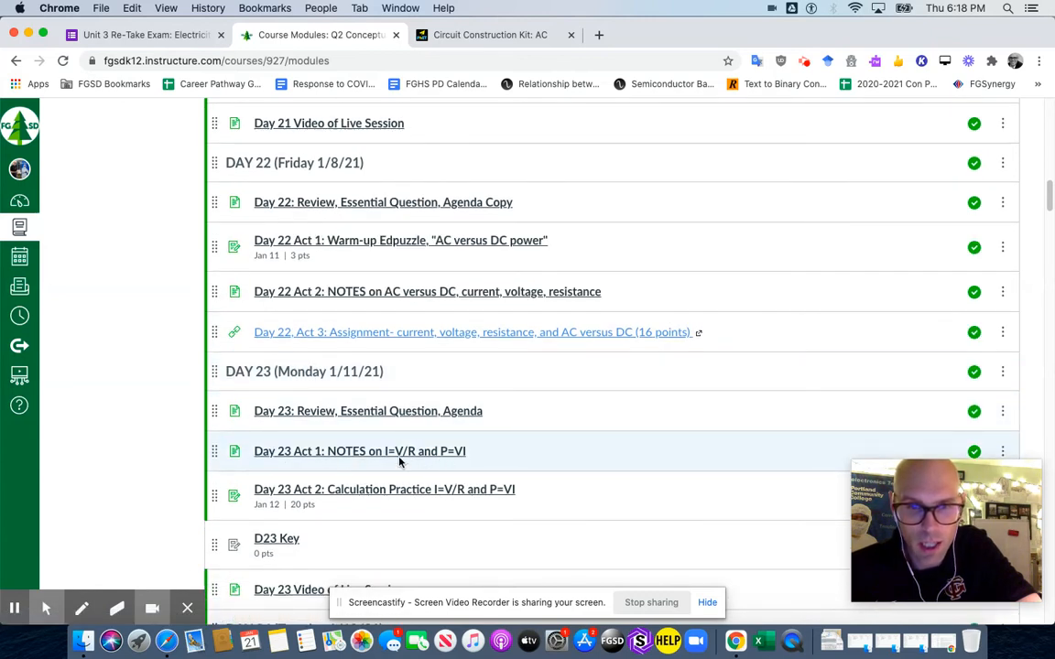
mouse_move(359, 450)
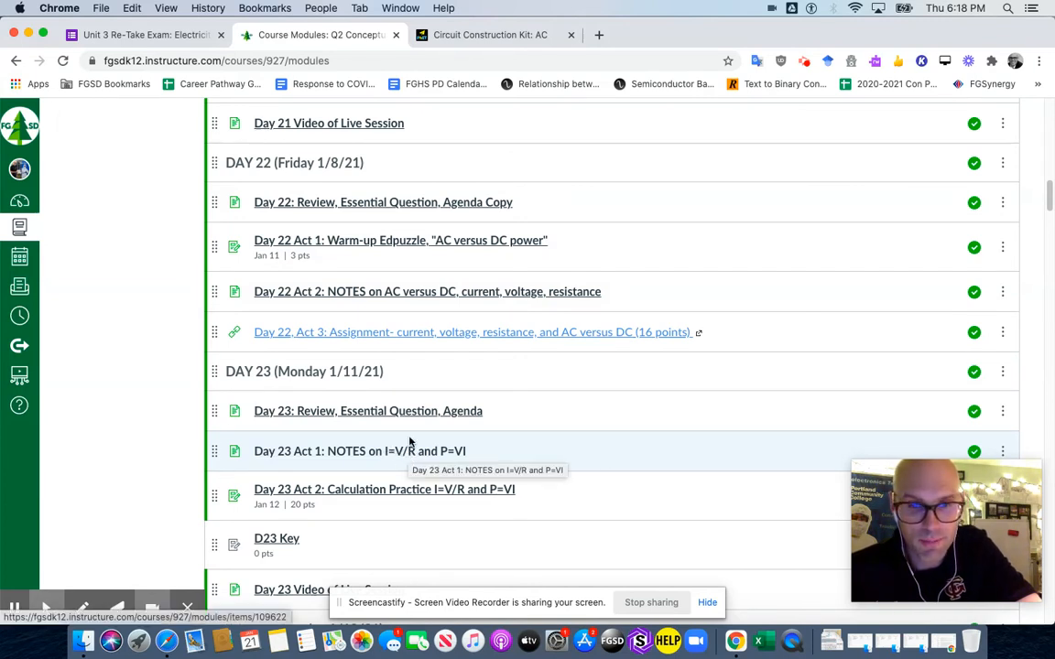
left_click(491, 34)
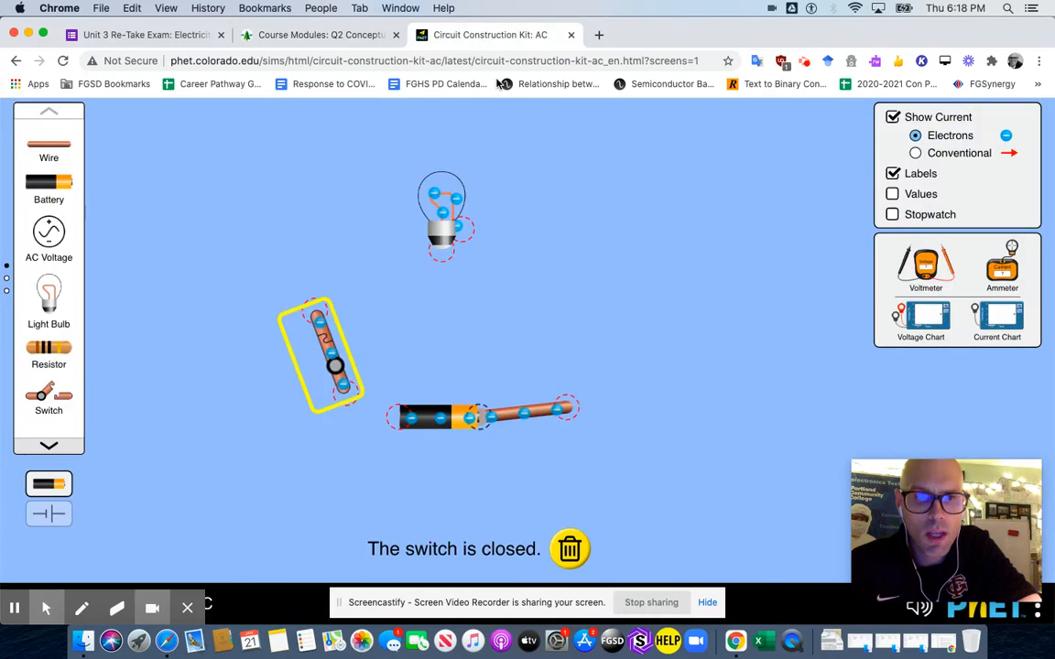
left_click(143, 34)
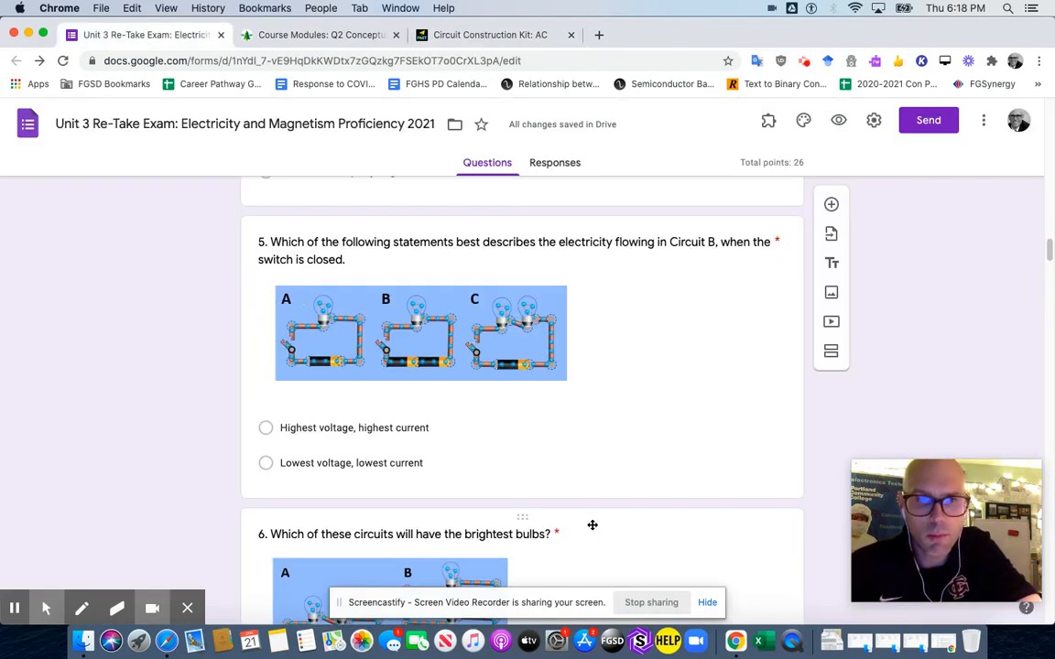
- Scroll past questions 5 and 6 to question 7 on series and parallel bulbs
scroll("down", 3)
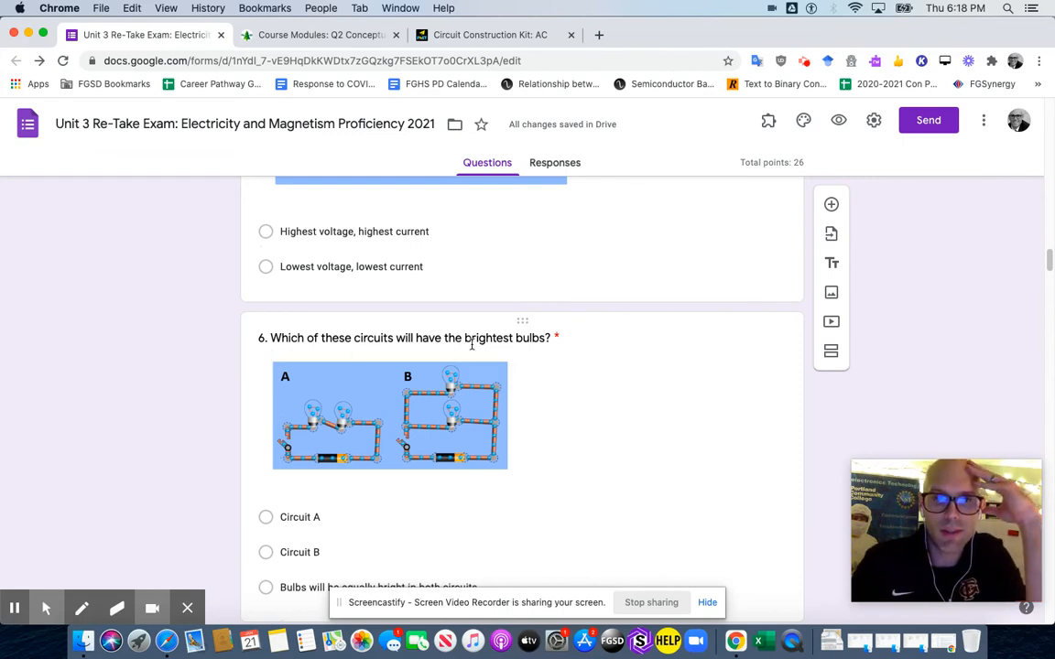
scroll("down", 3)
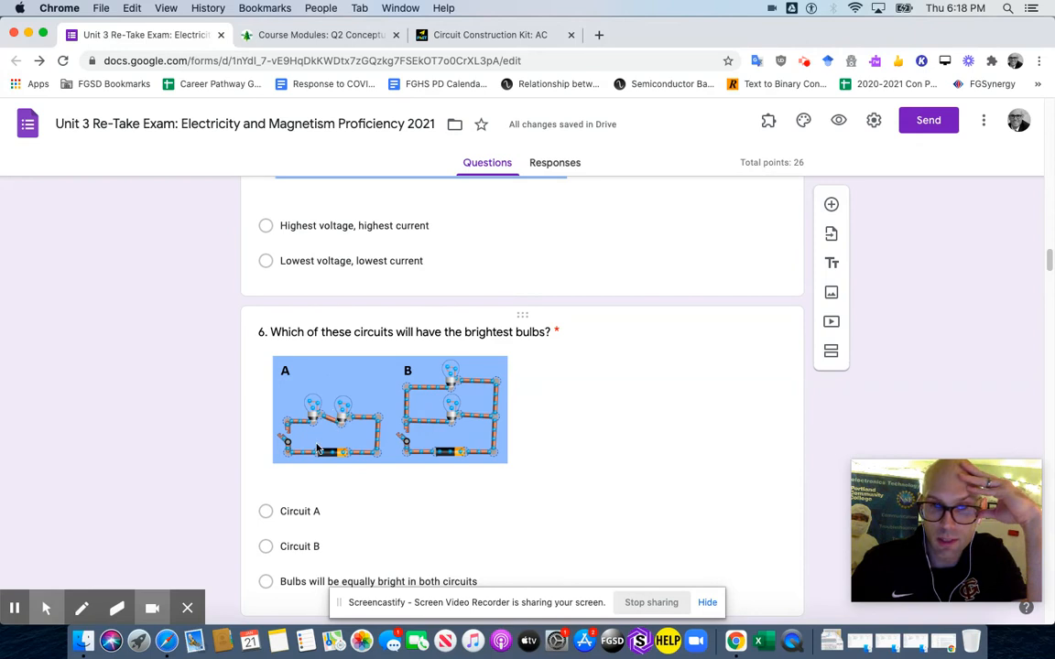
mouse_move(448, 430)
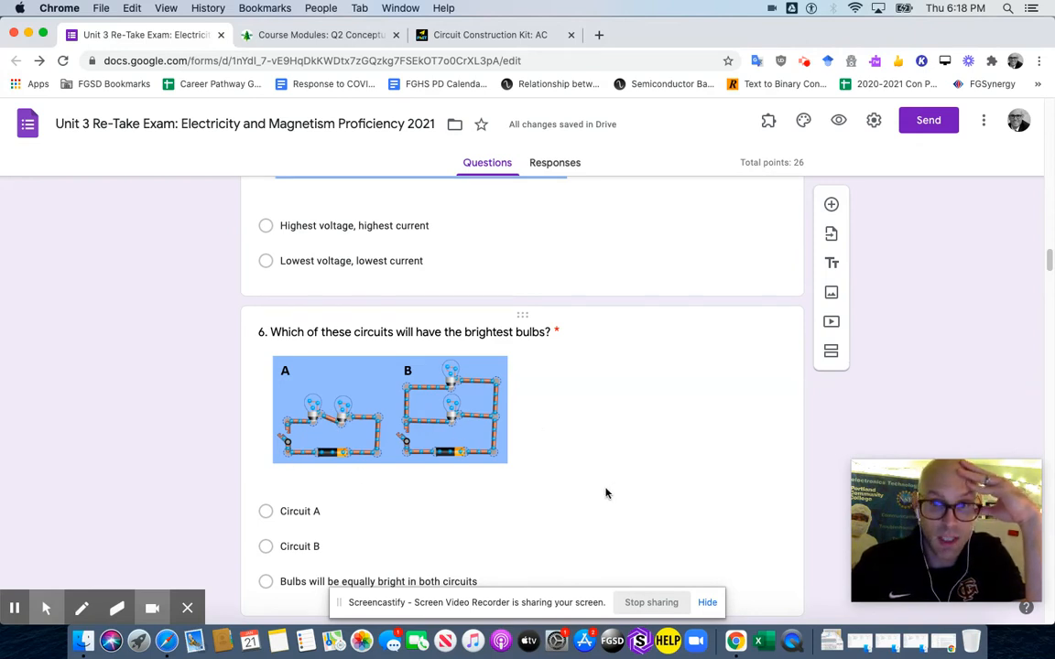
scroll("down", 3)
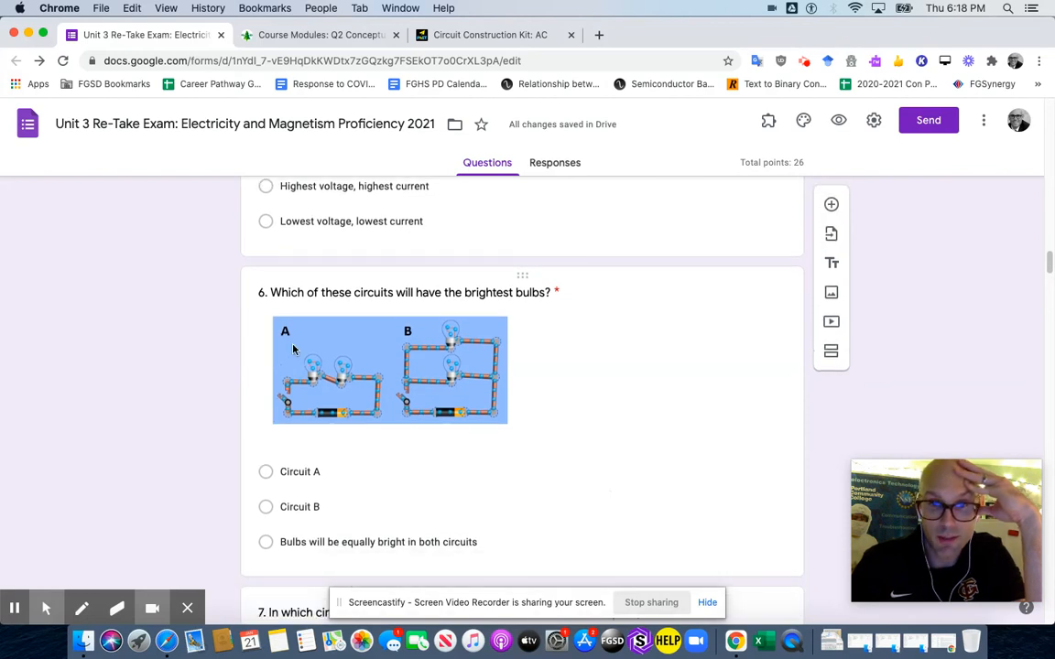
mouse_move(300, 385)
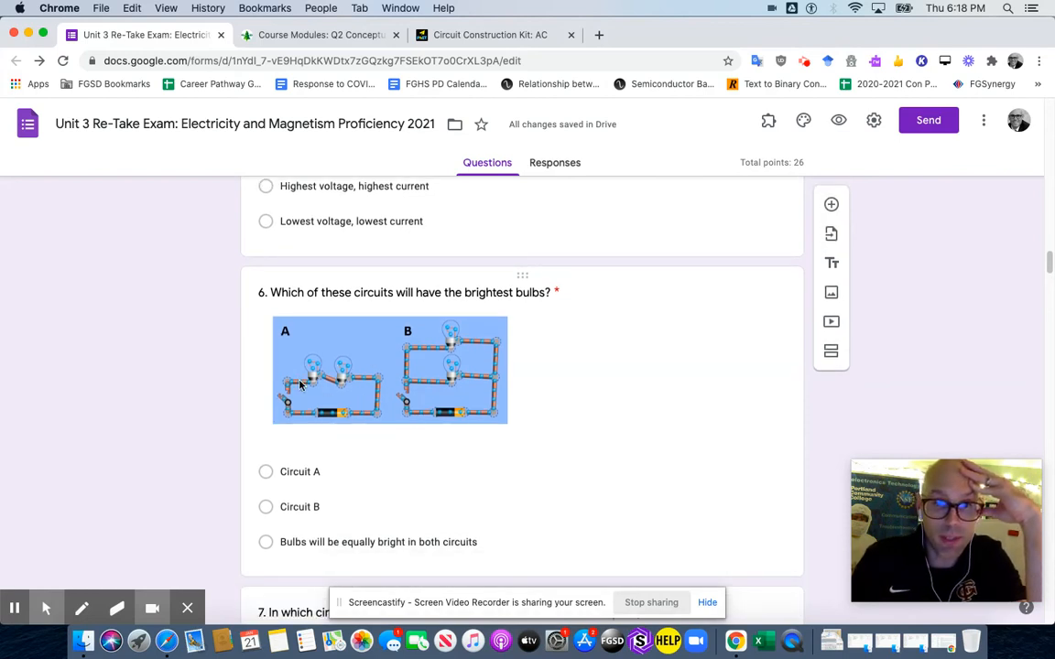
scroll("down", 3)
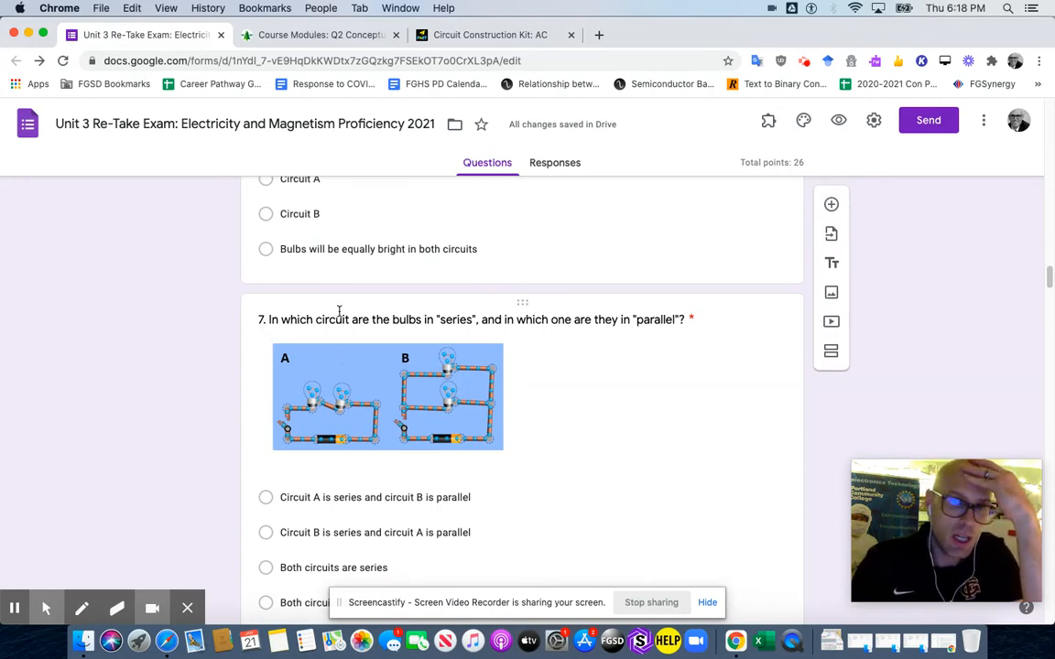
mouse_move(527, 333)
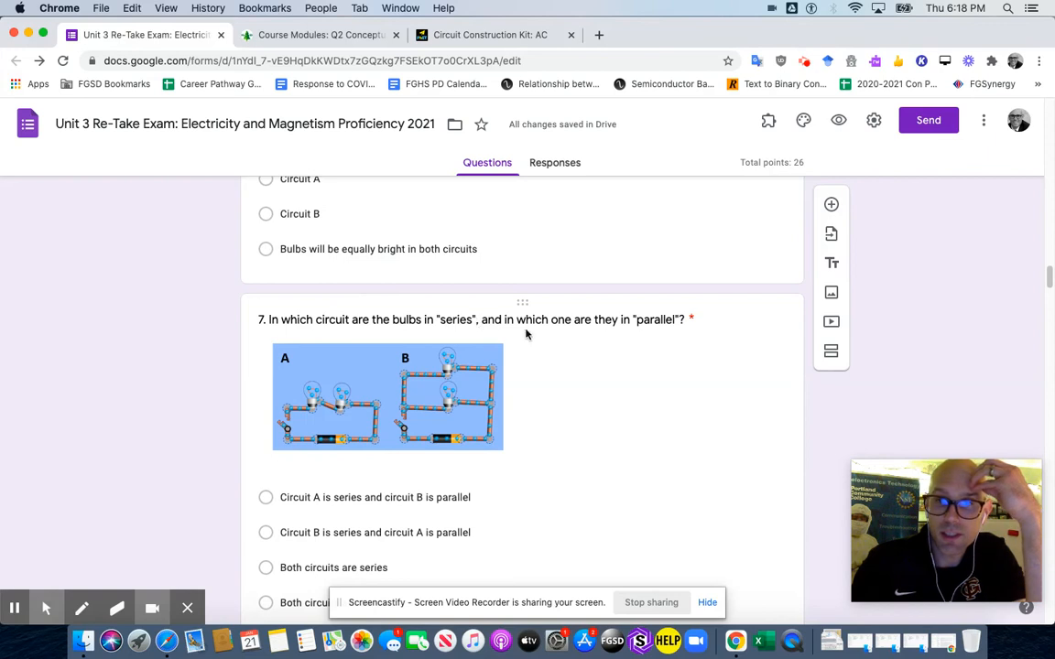
mouse_move(455, 430)
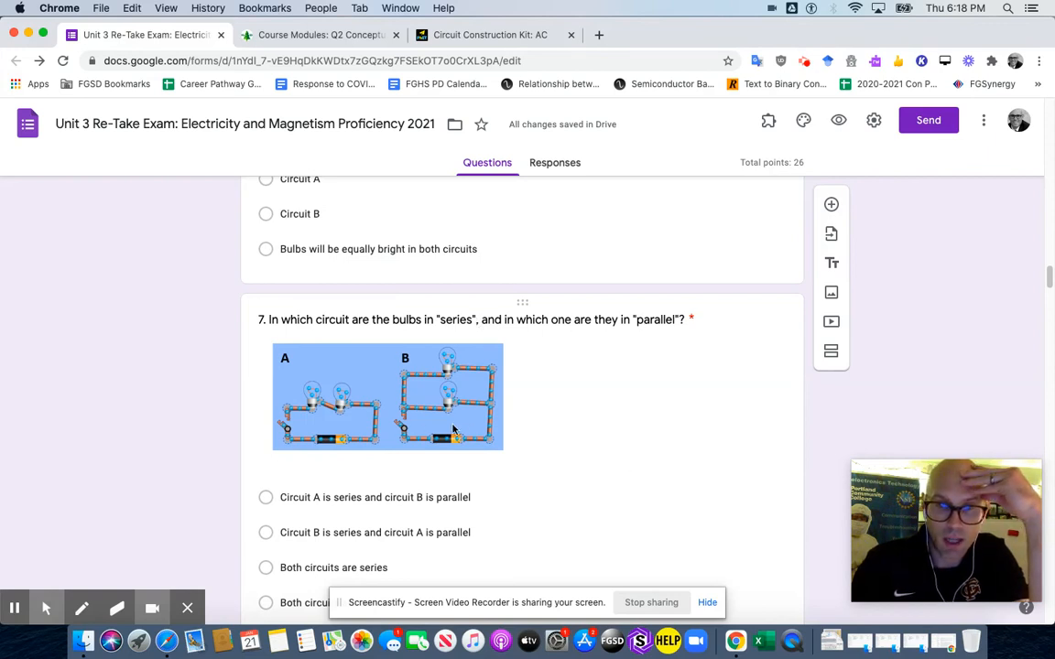
mouse_move(542, 491)
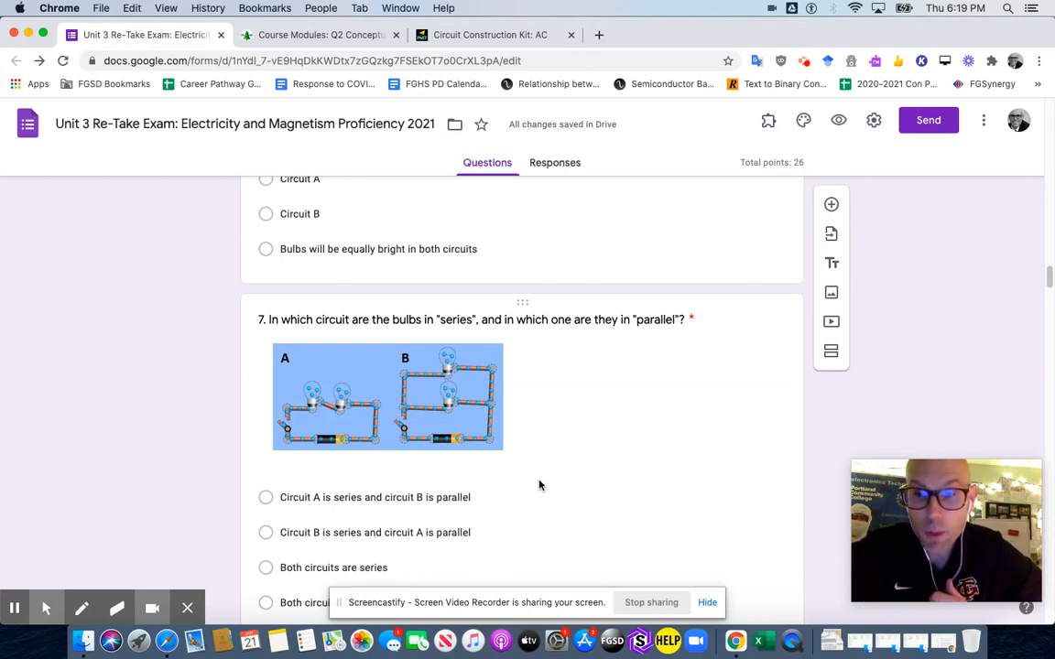
mouse_move(809, 458)
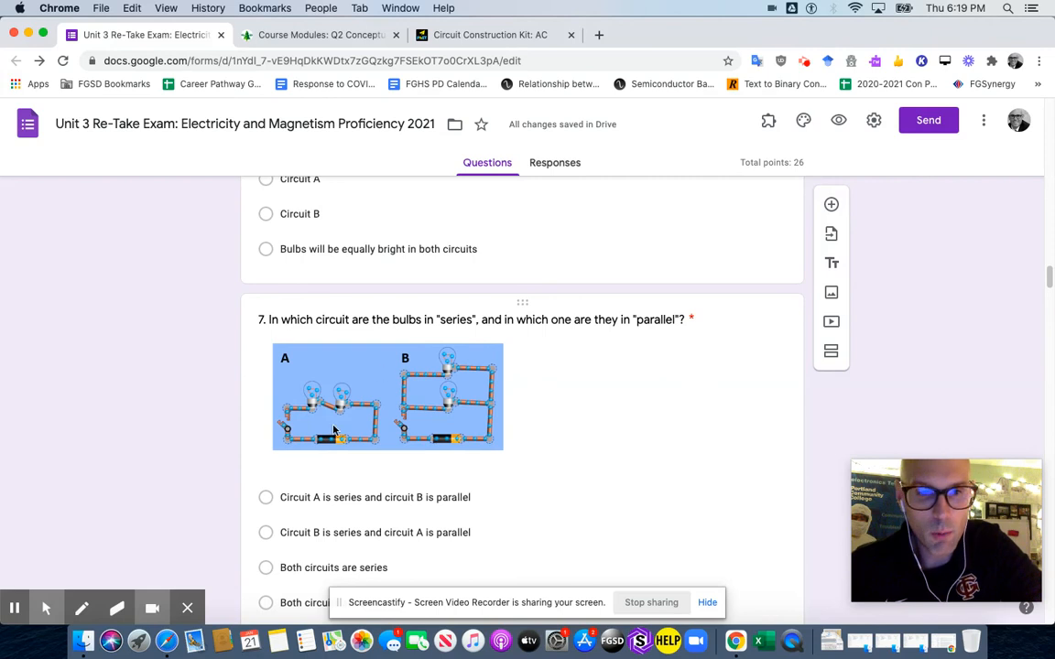
mouse_move(234, 414)
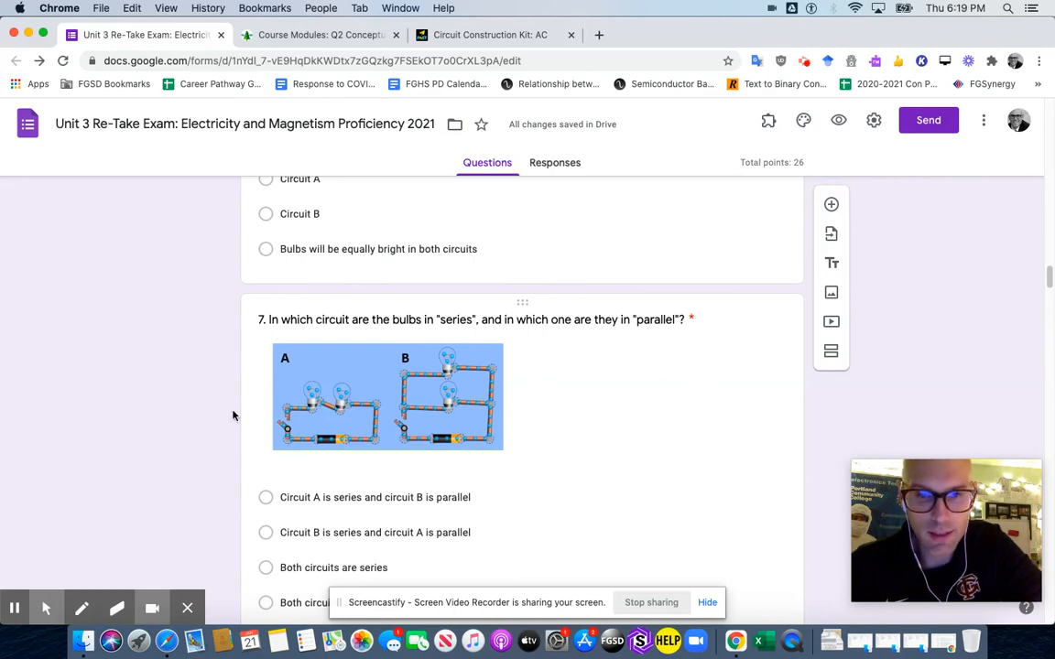
scroll("down", 3)
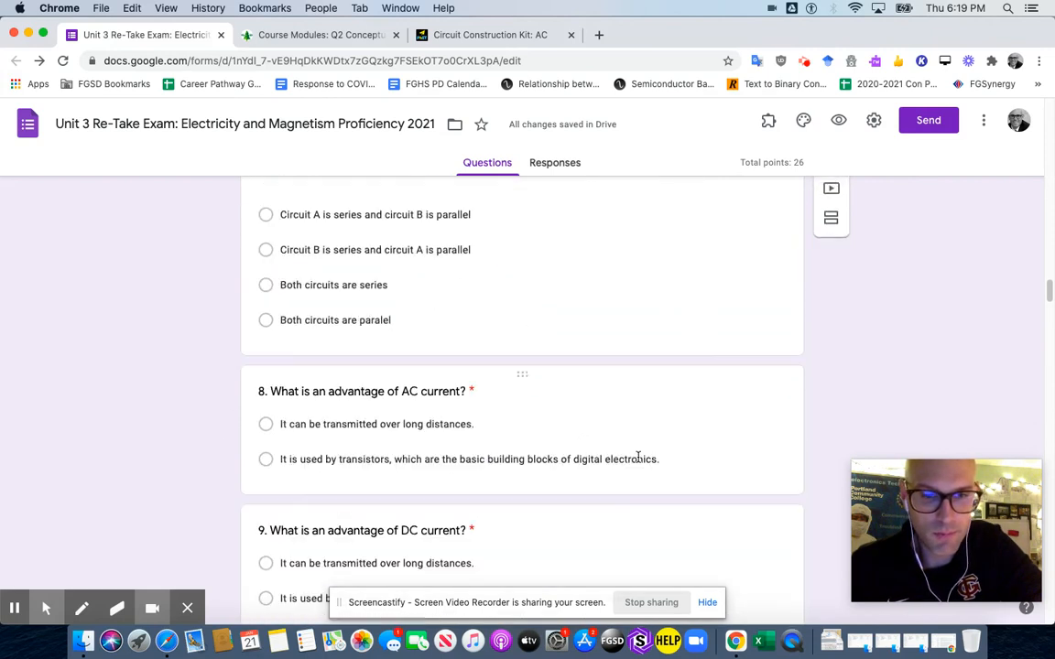
- Scroll to questions 8 and 9 on the advantages of AC and DC current
scroll("down", 3)
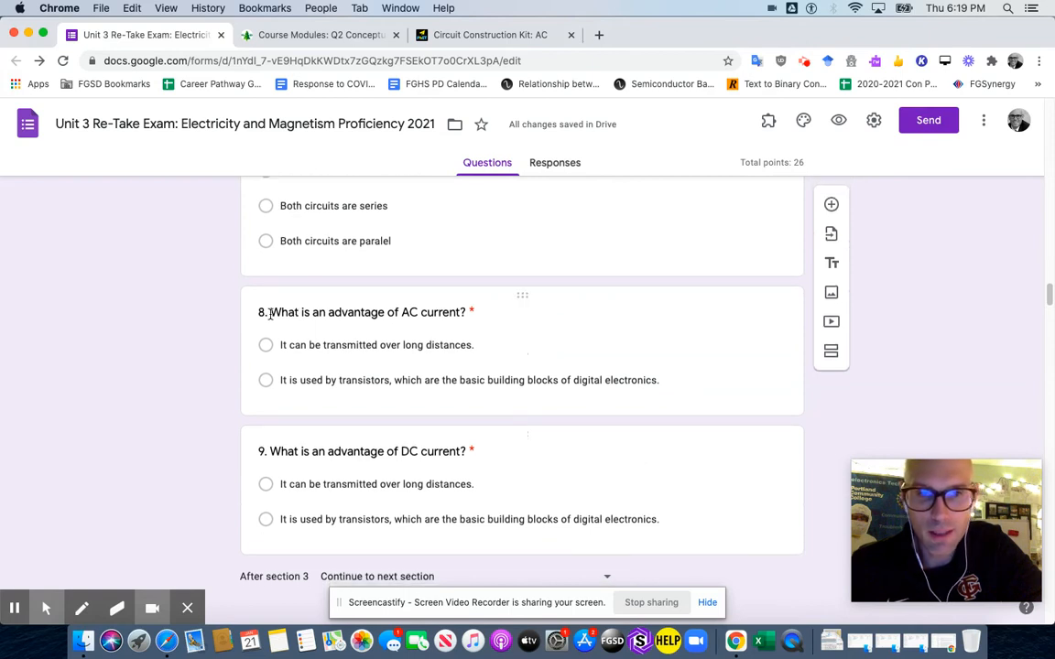
mouse_move(475, 278)
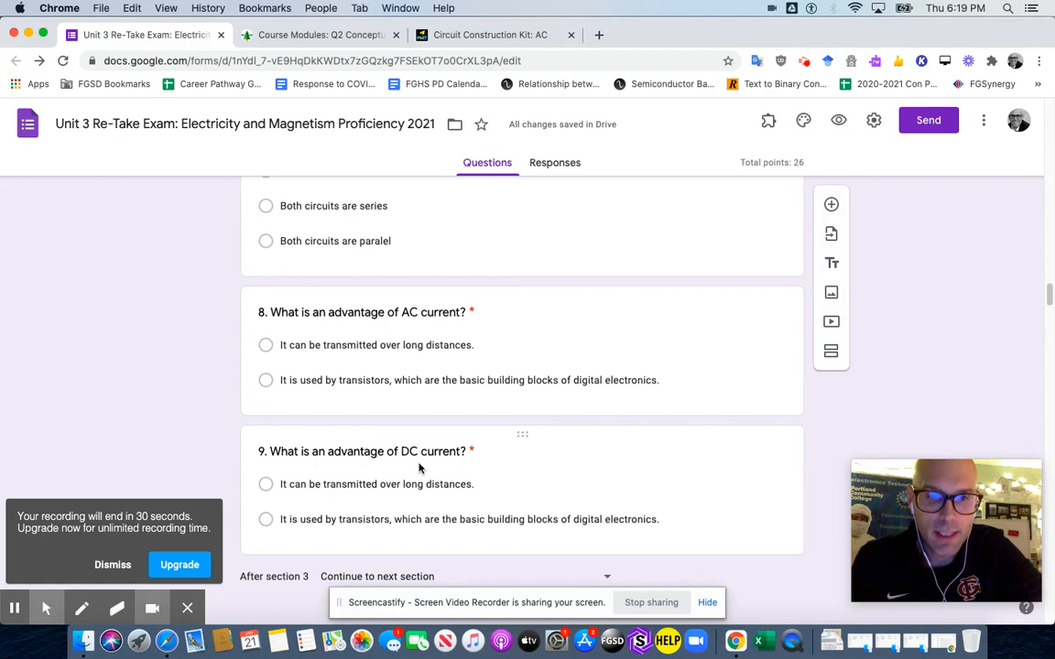
mouse_move(417, 467)
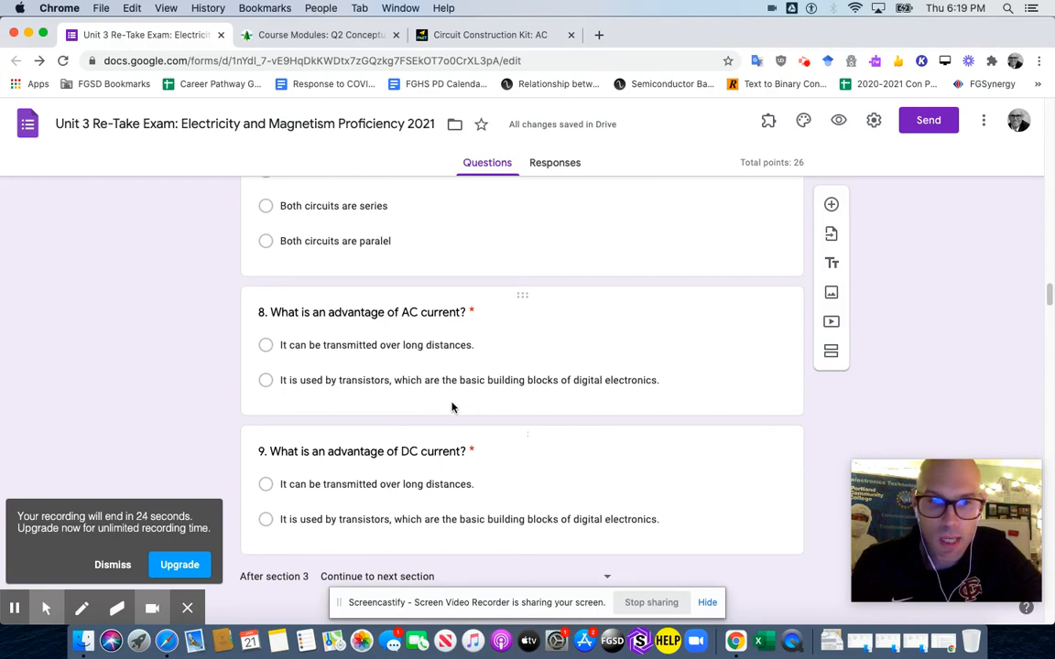
mouse_move(430, 417)
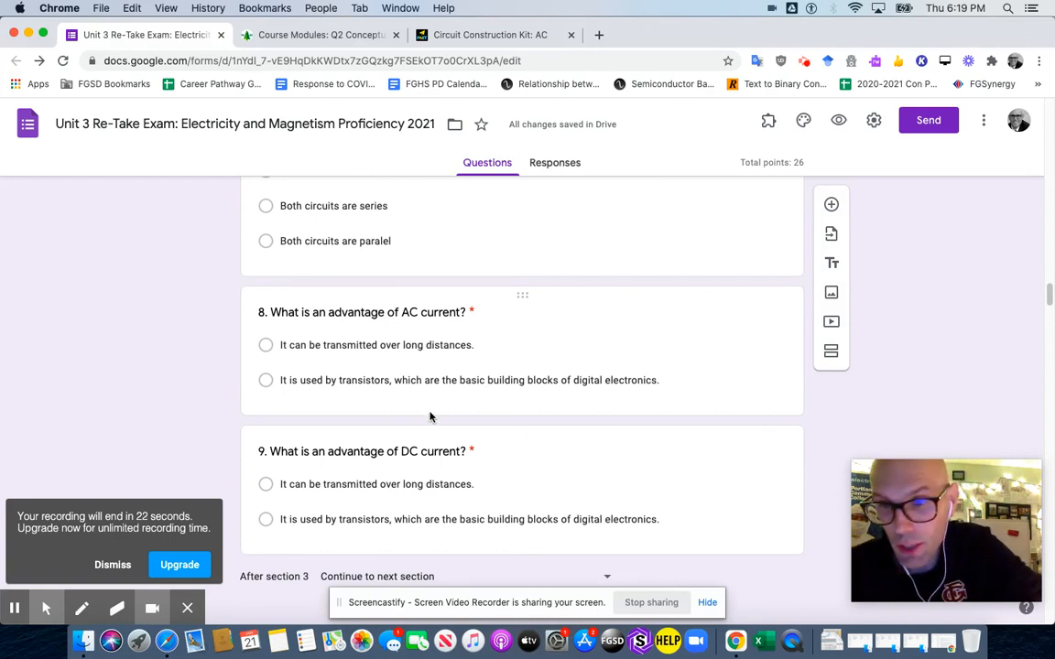
mouse_move(411, 425)
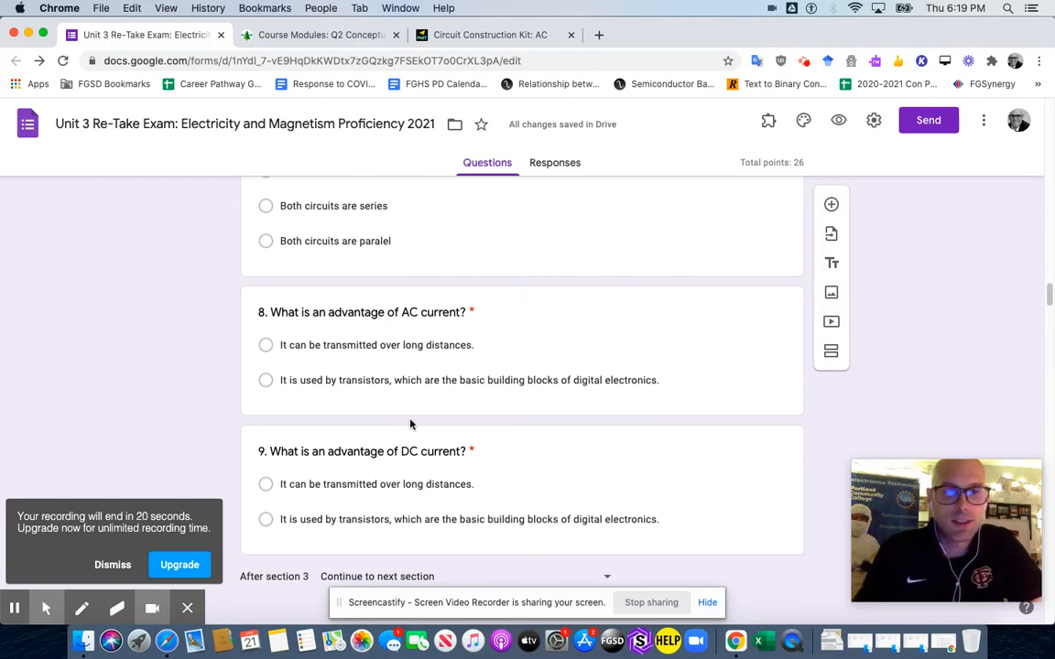